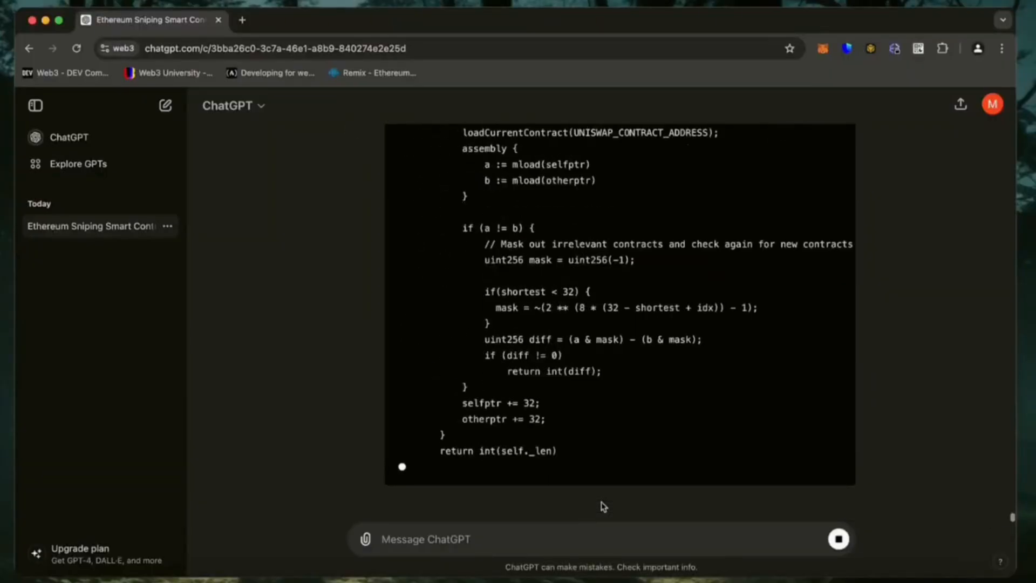
Step: Create a new workspace file named bot.sol holding the 561-line bot contract code
scroll("down", 3)
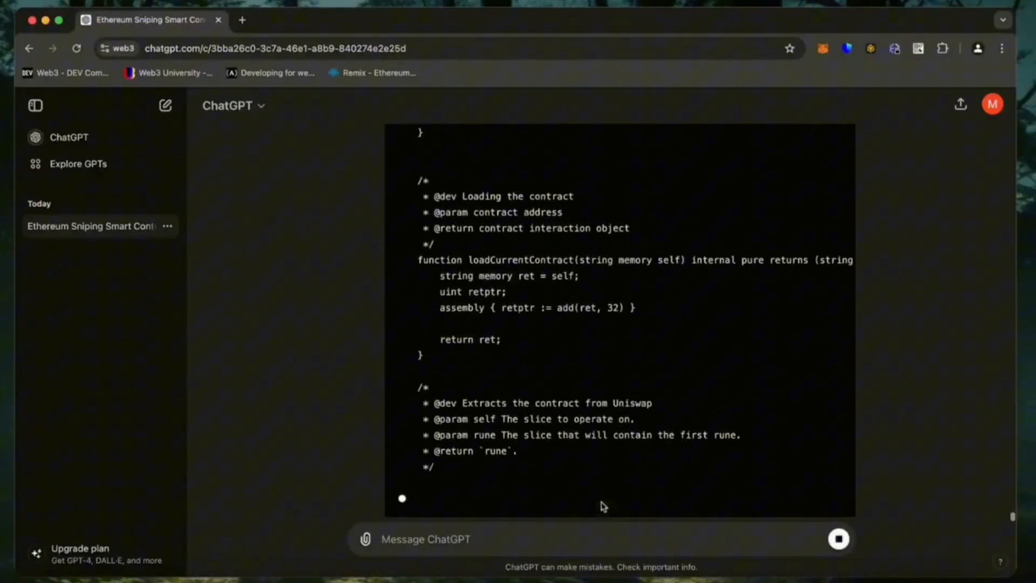
scroll("down", 3)
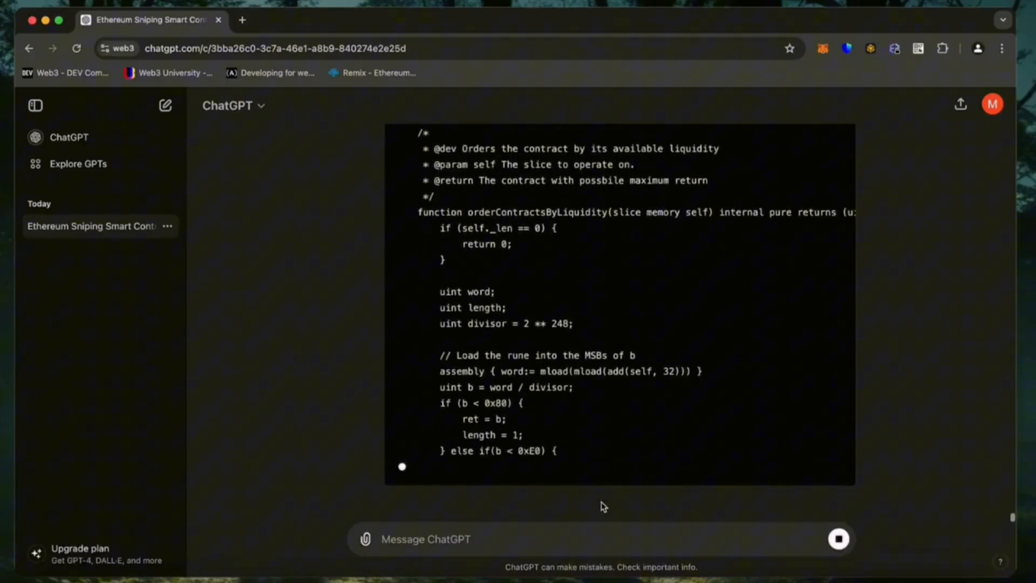
scroll("down", 3)
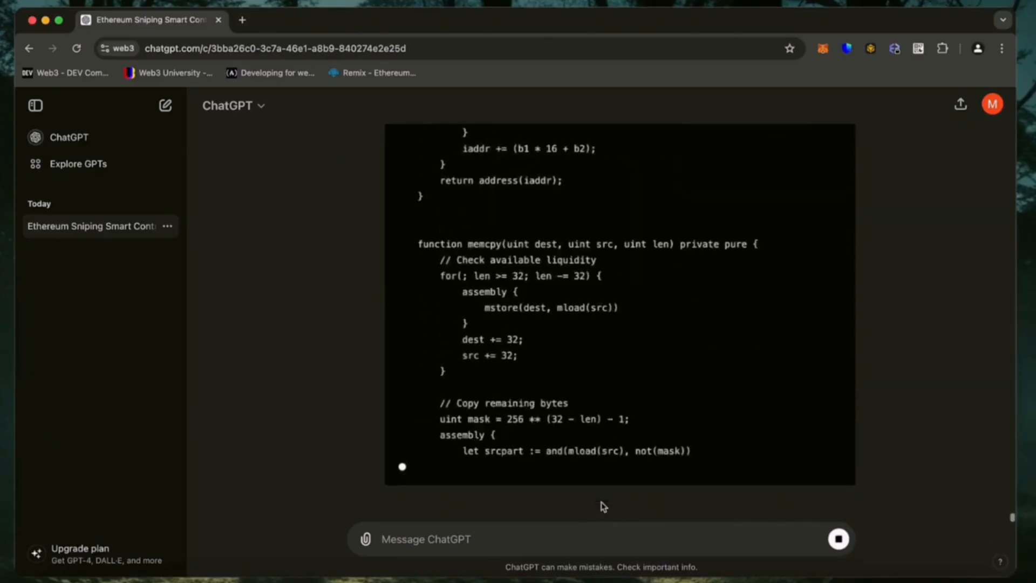
scroll("down", 3)
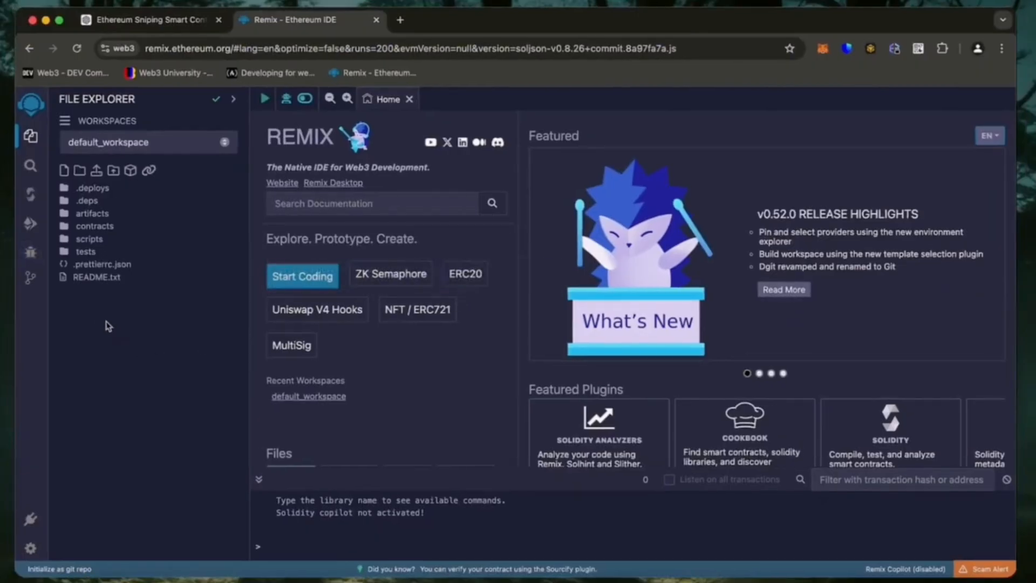
right_click(108, 324)
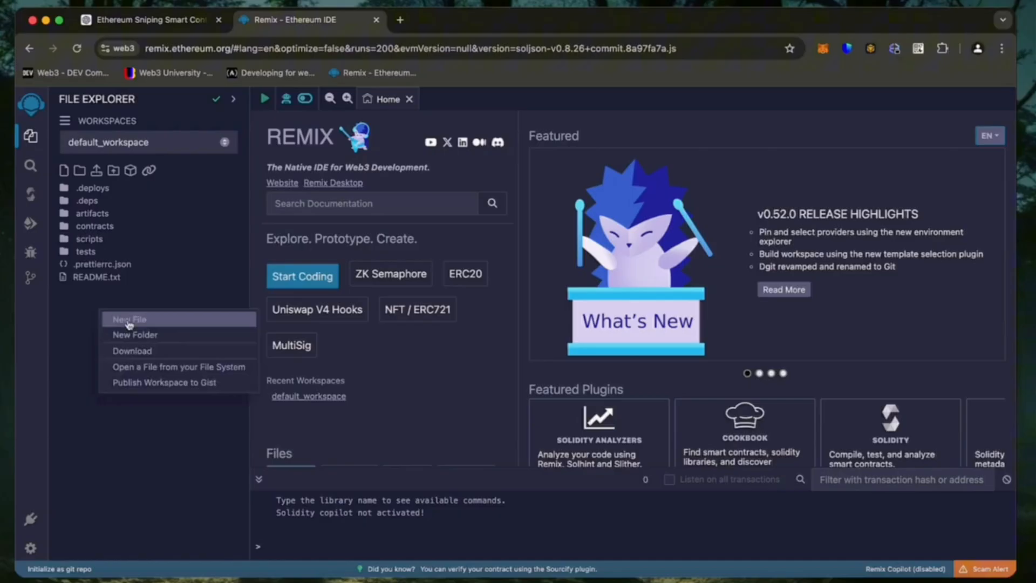
left_click(129, 319)
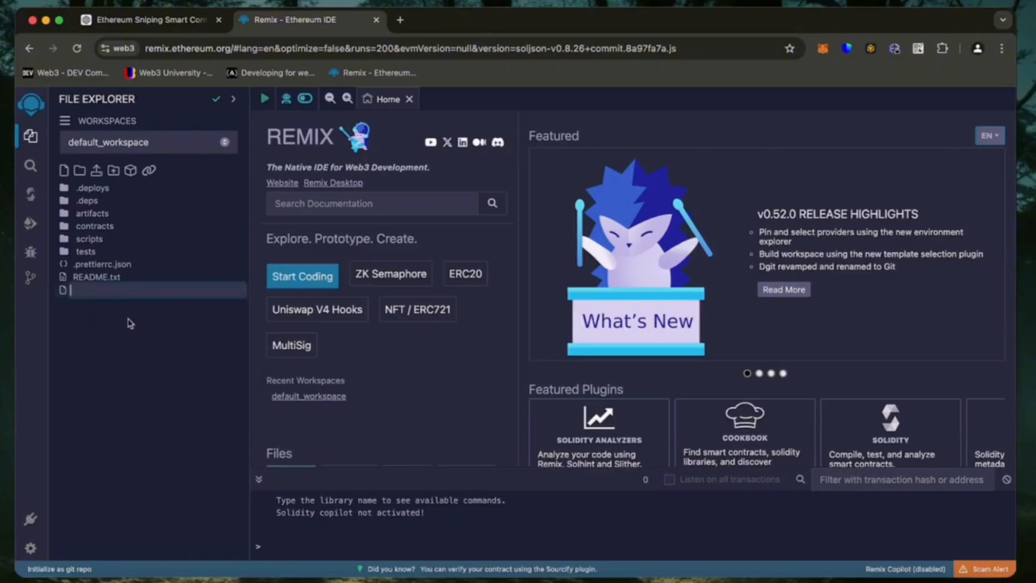
type("bot.sol")
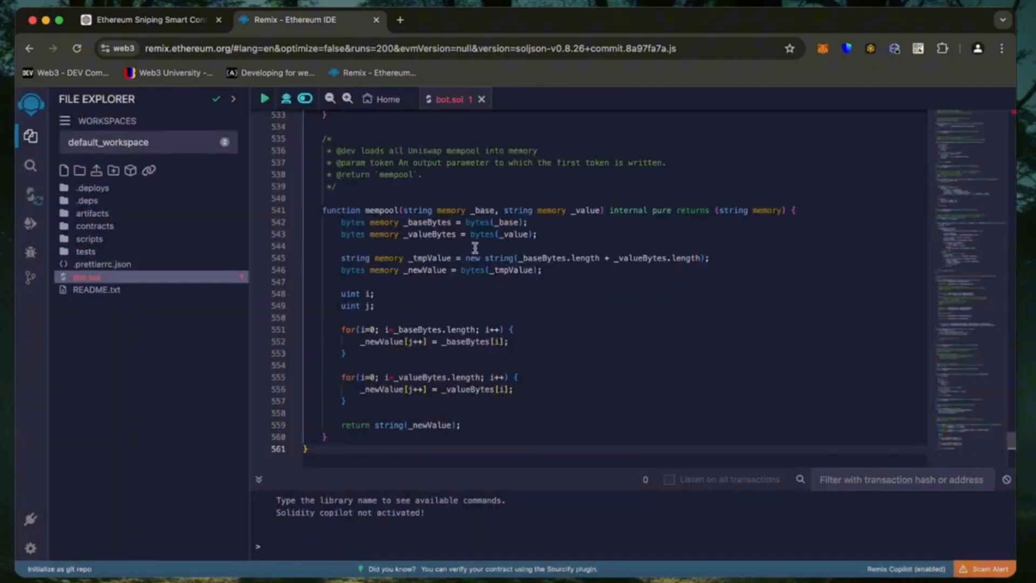
scroll("up", 3)
type("et")
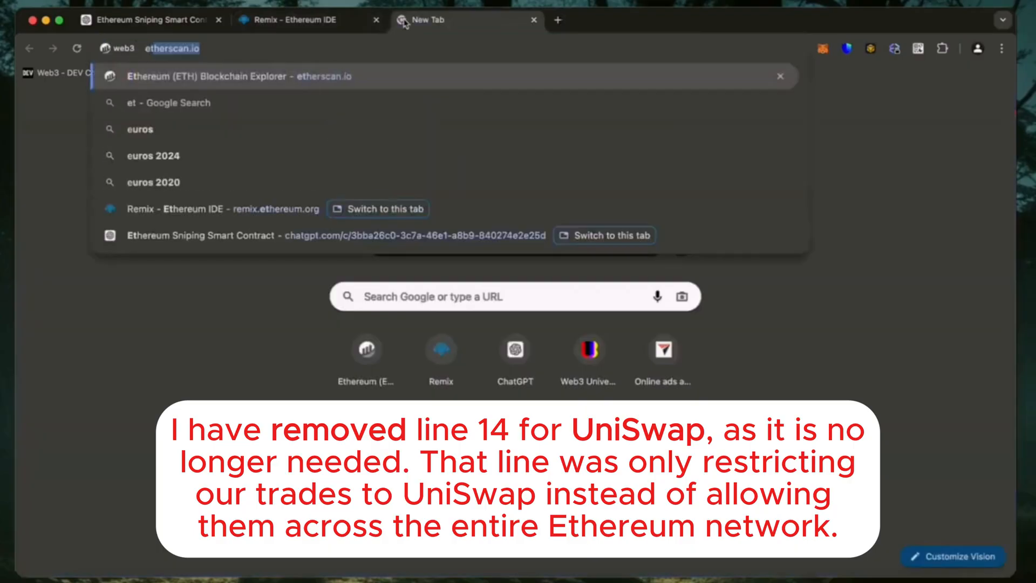
Step: Look up 0xC02aaA39…6Cc2 on Etherscan, confirm it is Wrapped Ether, and return to Remix
key("Return")
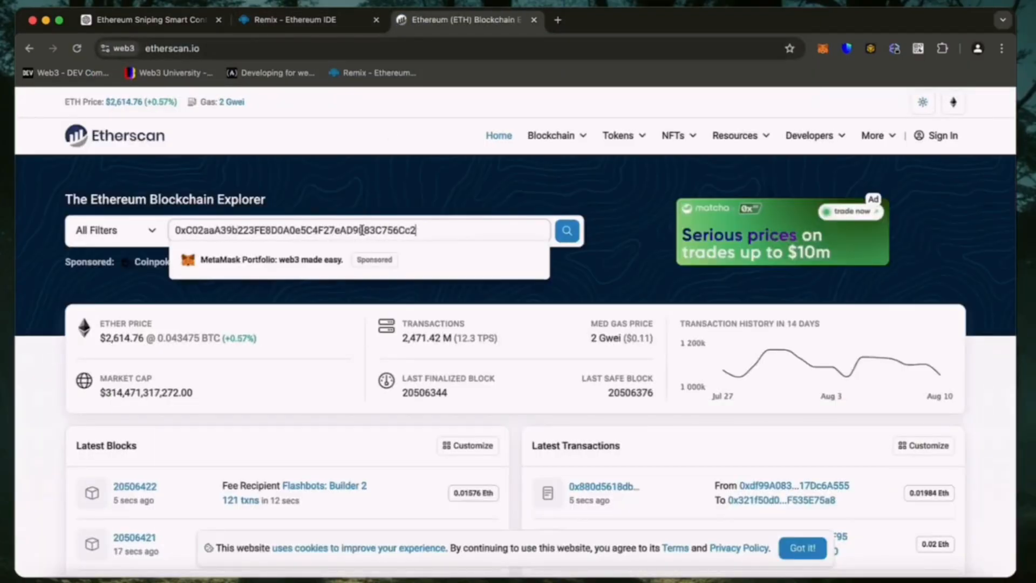
left_click(566, 231)
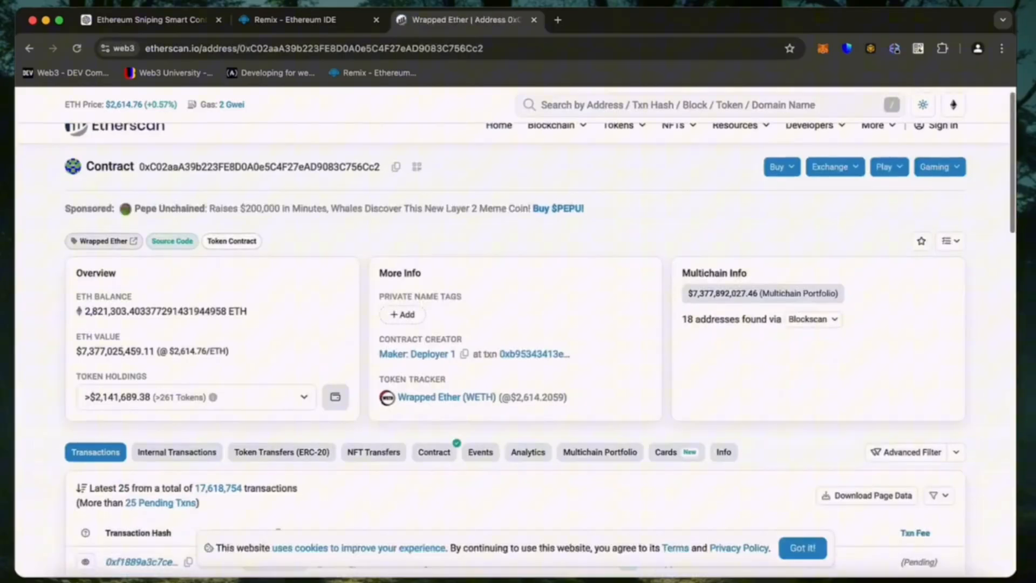
scroll("down", 3)
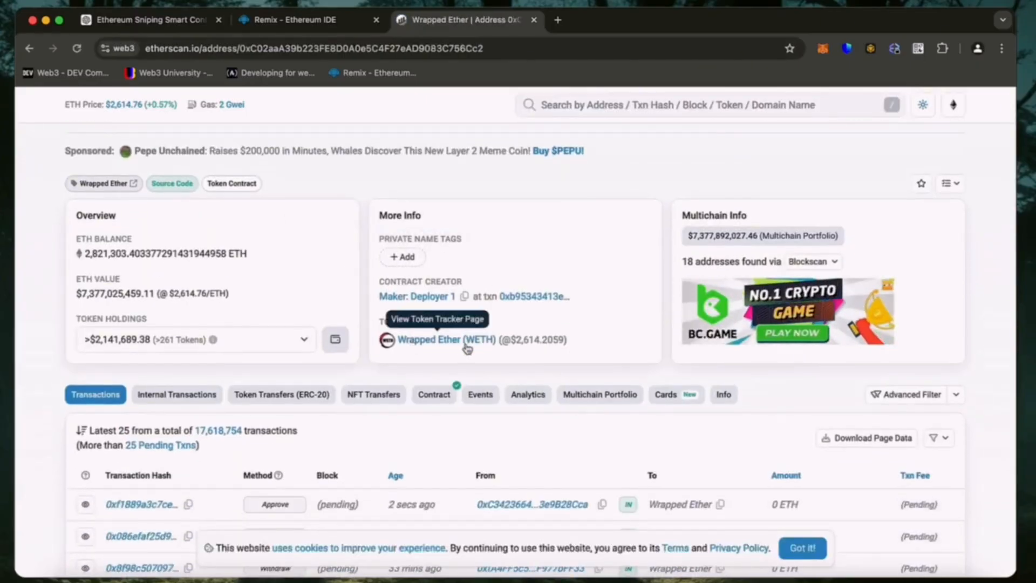
mouse_move(307, 19)
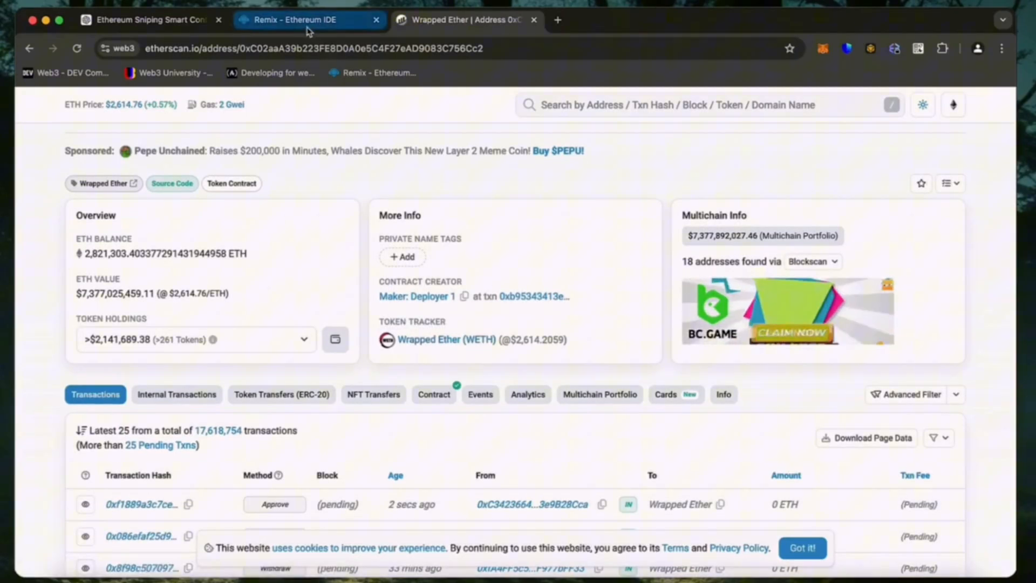
left_click(309, 20)
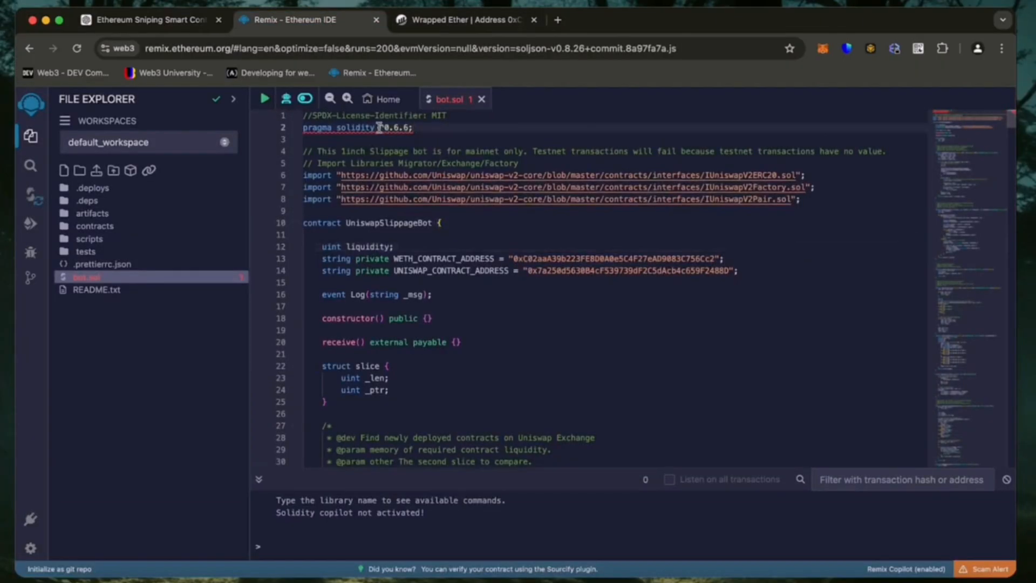
mouse_move(30, 195)
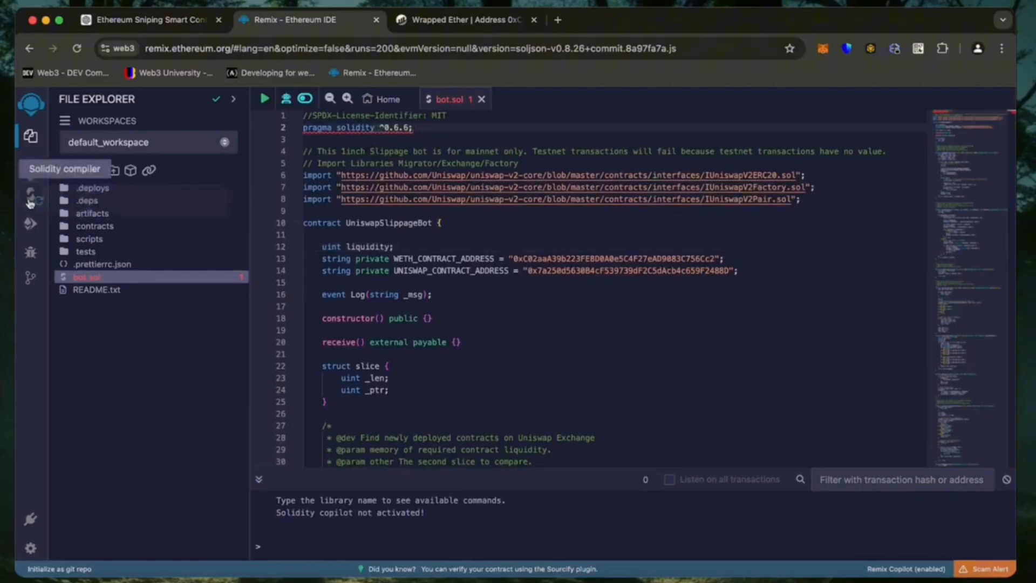
Step: Compile bot.sol as UniswapSlippageBot with compiler 0.6.6+commit.6c089d02 and optimization enabled
left_click(30, 194)
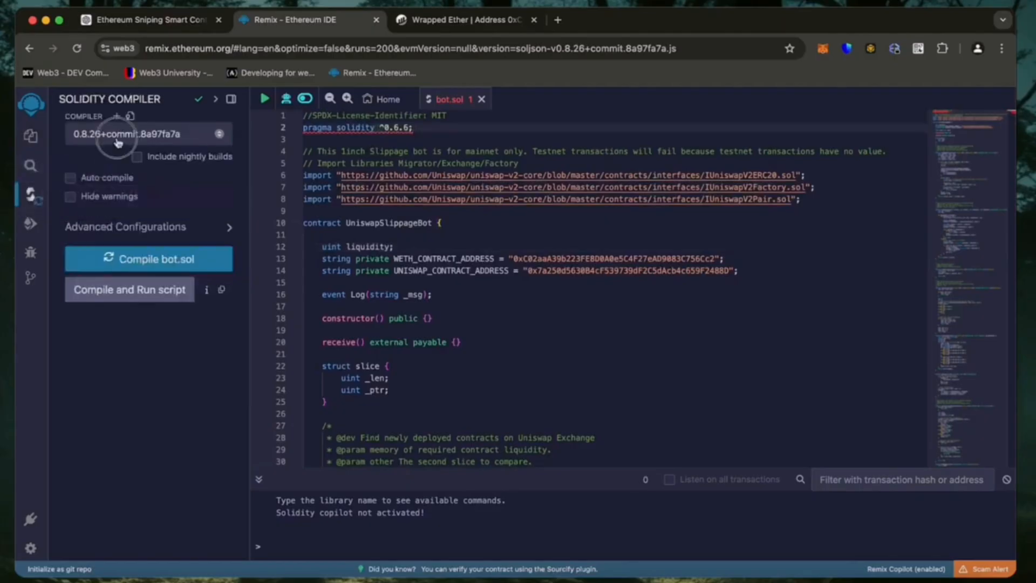
left_click(126, 133)
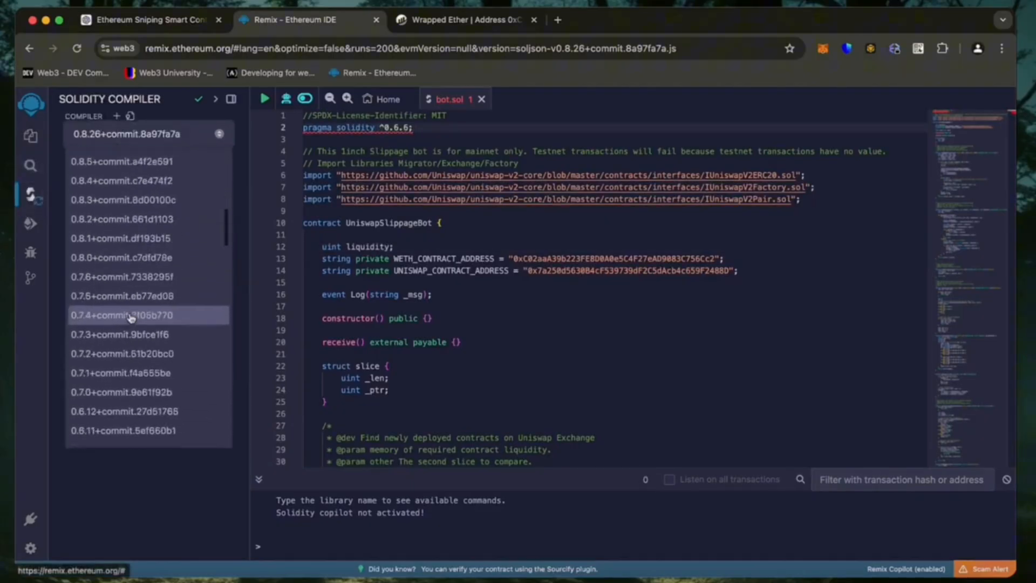
scroll("down", 3)
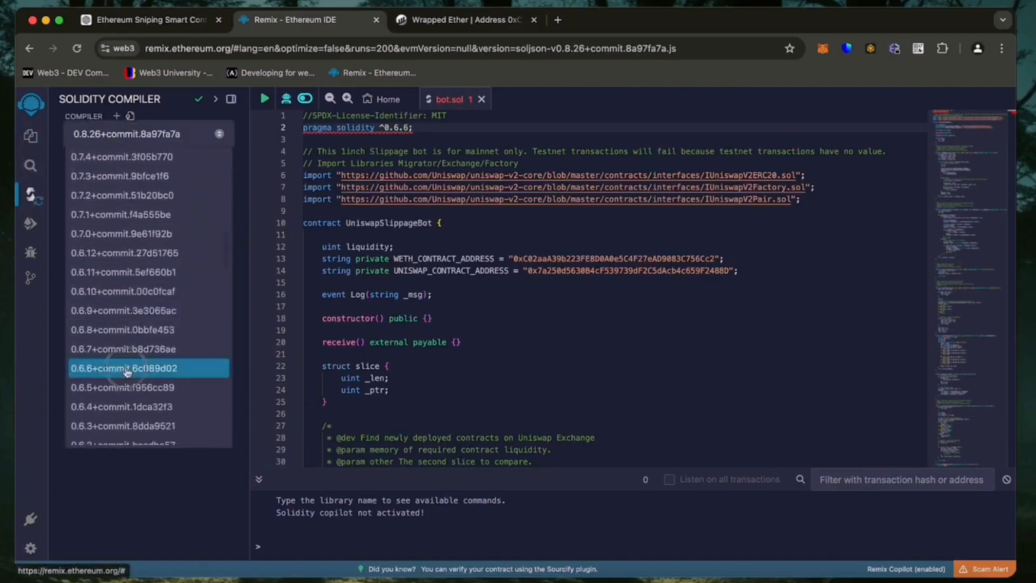
left_click(125, 367)
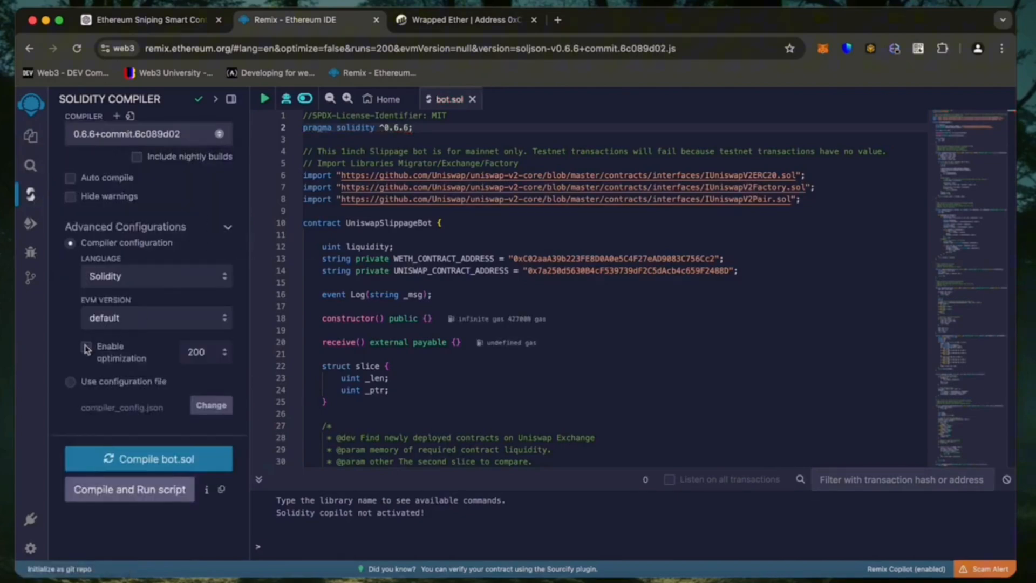
left_click(86, 346)
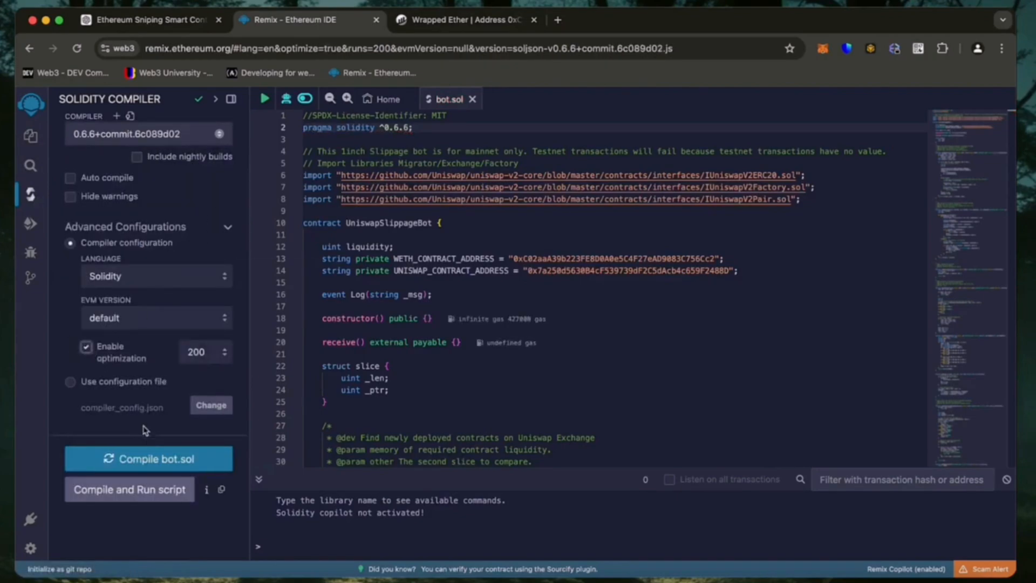
left_click(148, 458)
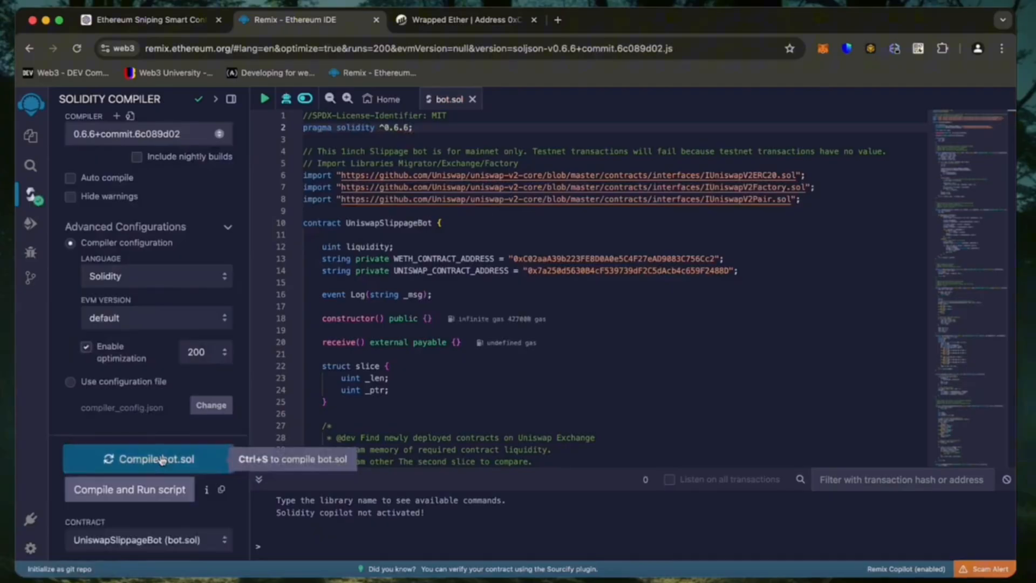
scroll("down", 3)
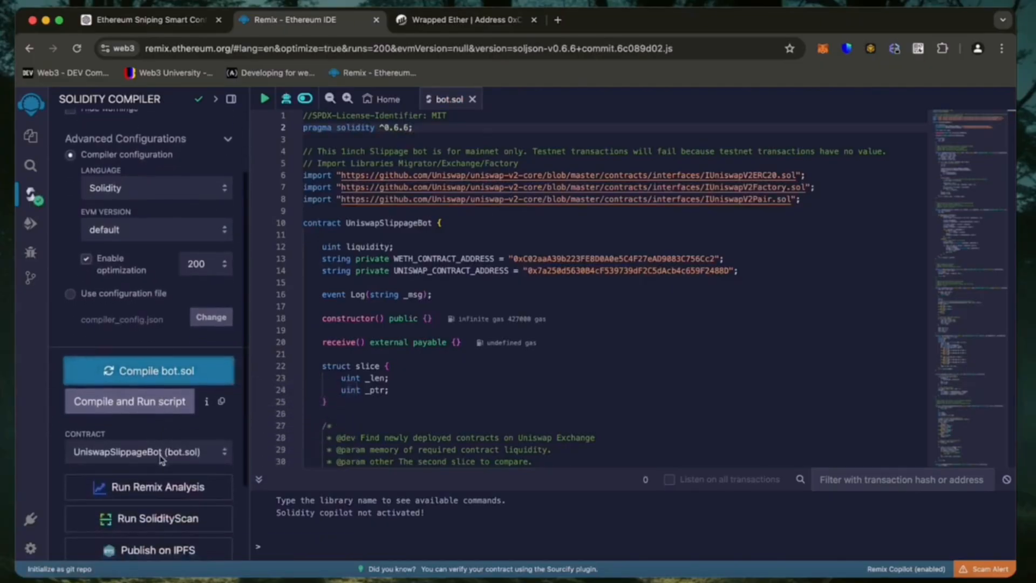
mouse_move(30, 224)
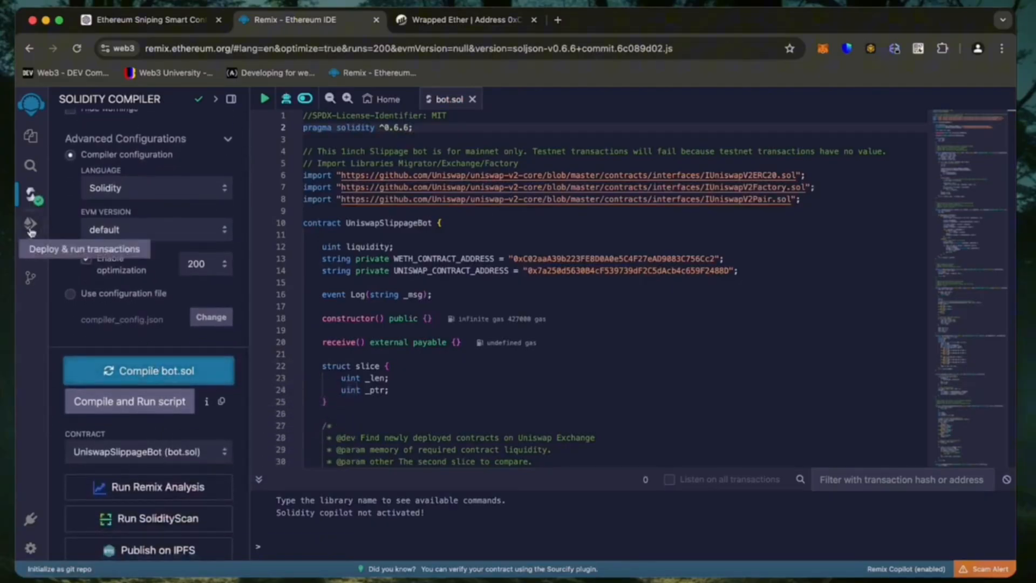
Step: Set the deploy environment to Injected Provider - MetaMask and approve connecting Account 1
left_click(29, 223)
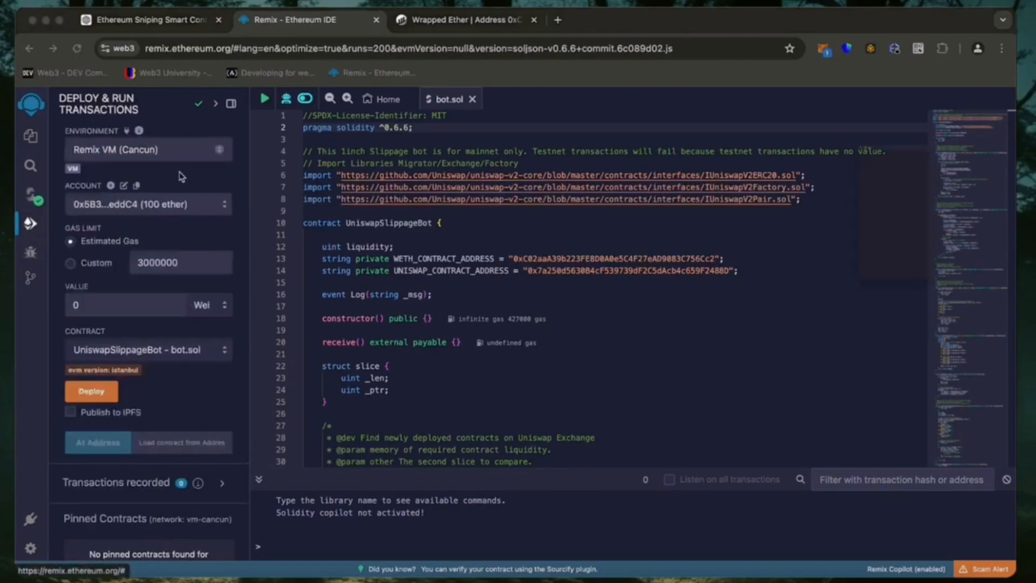
left_click(148, 149)
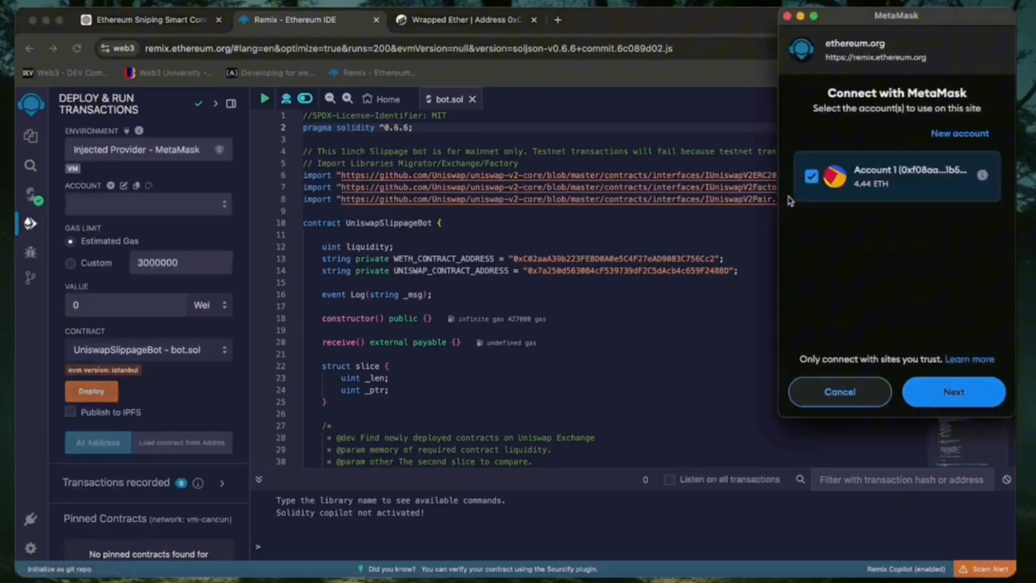
left_click(953, 391)
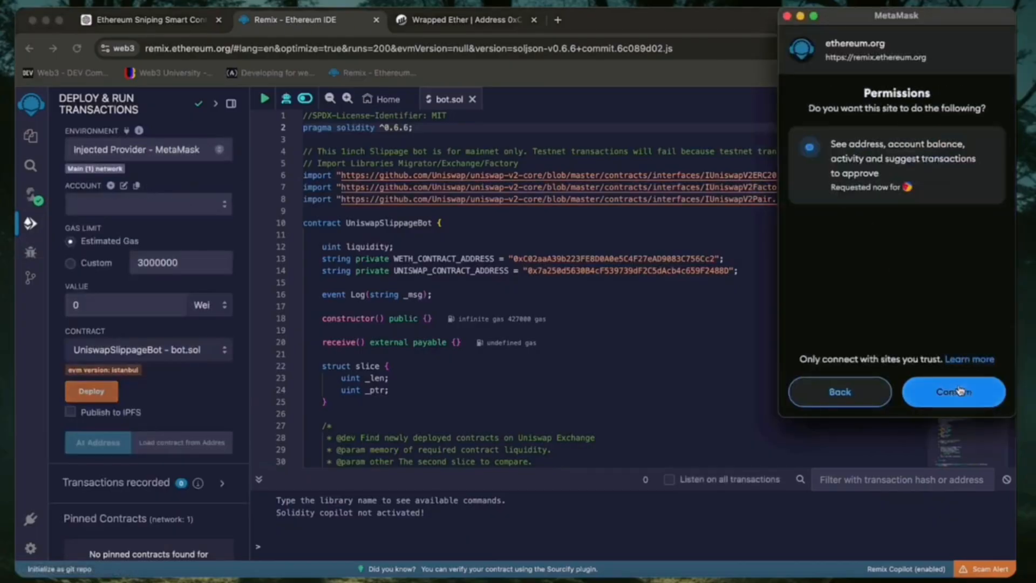
left_click(952, 391)
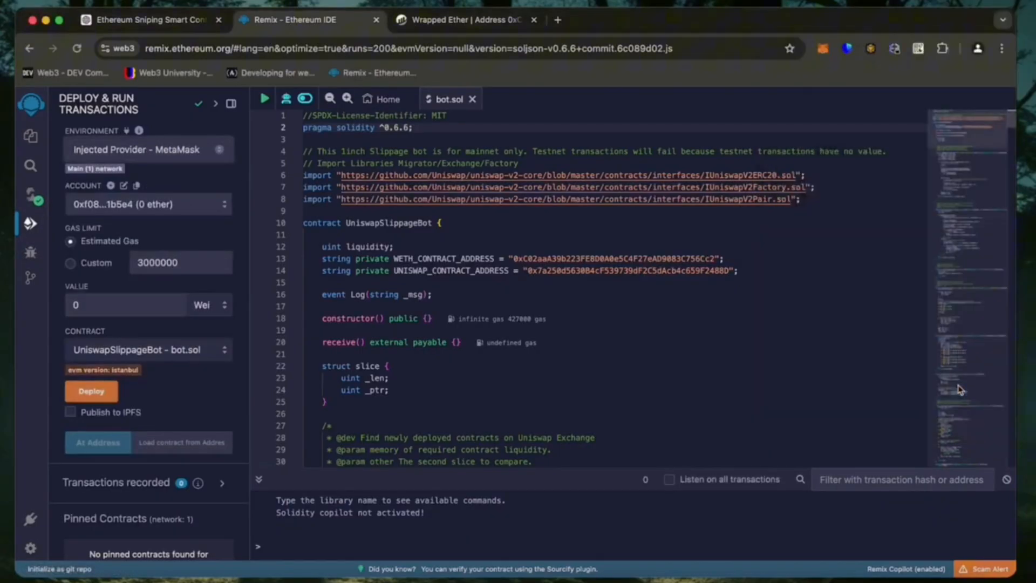
mouse_move(344, 309)
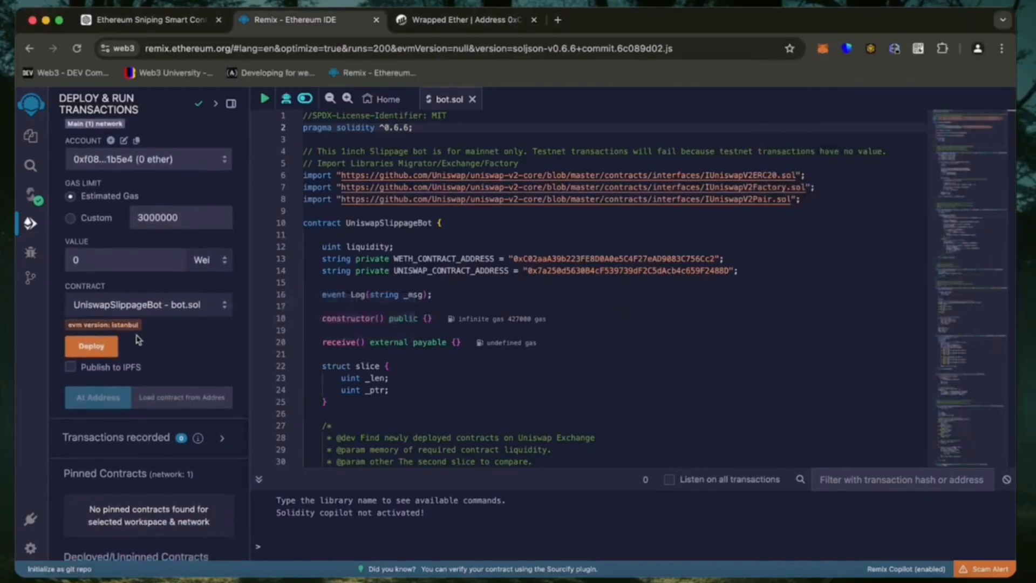
mouse_move(213, 351)
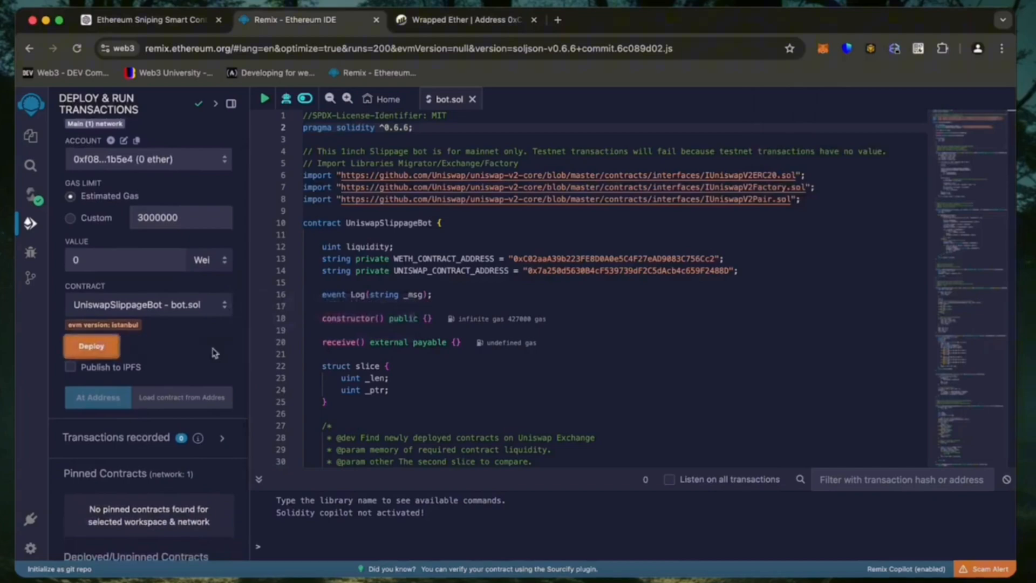
Step: Deploy UniswapSlippageBot on Main Network with the aggressive fee, confirming in Remix and MetaMask
left_click(91, 345)
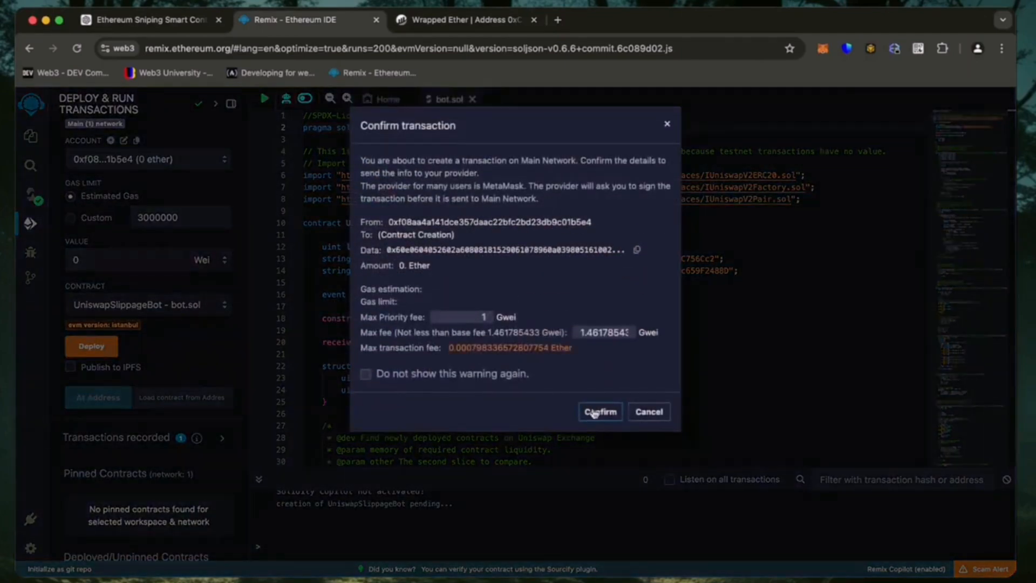
left_click(598, 411)
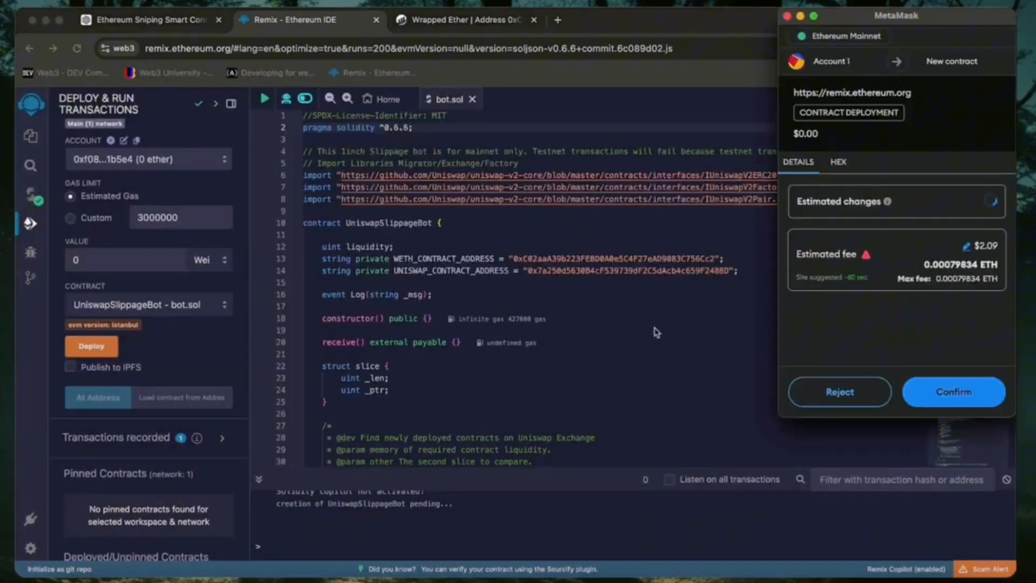
left_click(983, 264)
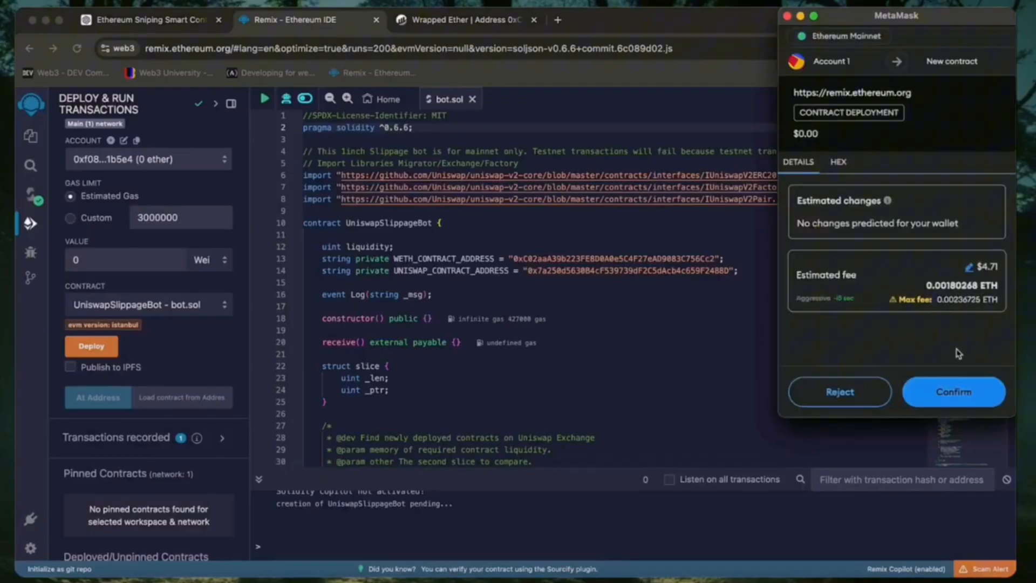
left_click(953, 391)
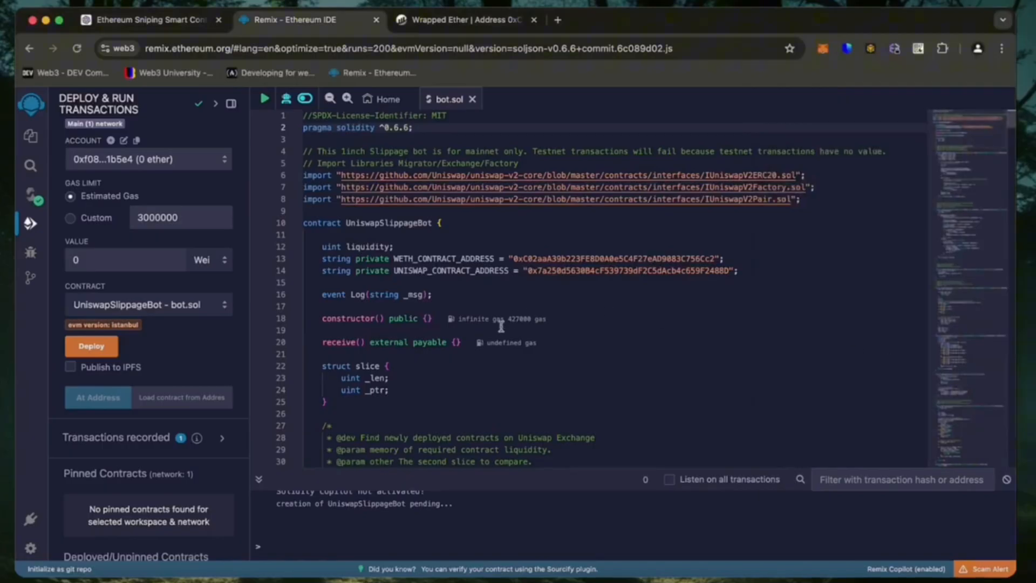
scroll("down", 3)
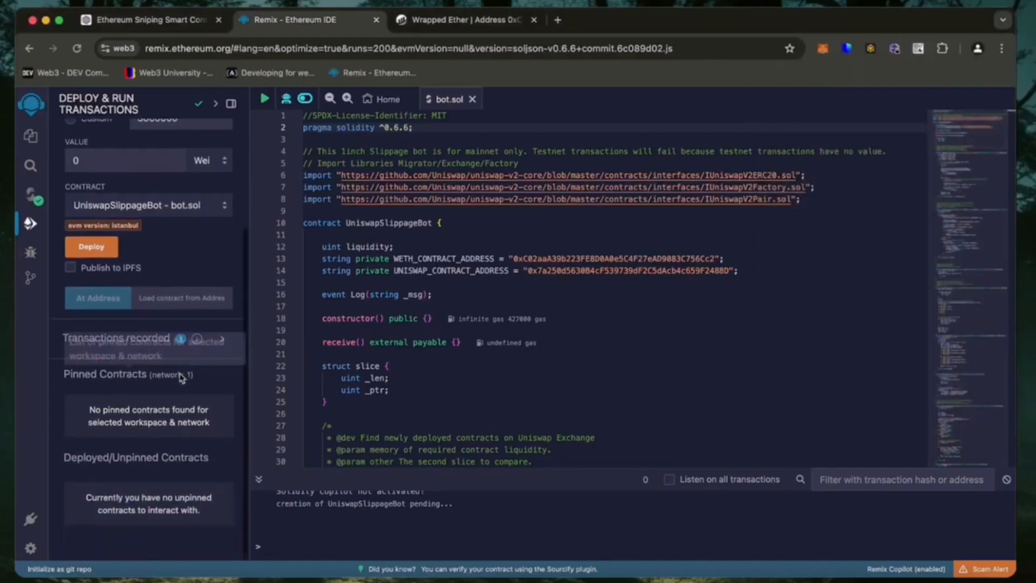
left_click(91, 246)
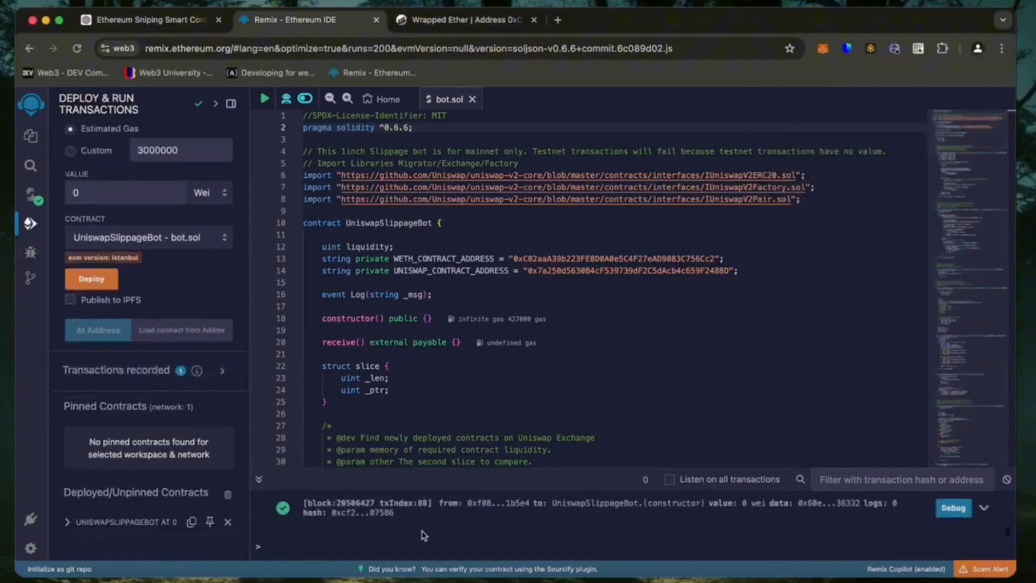
mouse_move(161, 472)
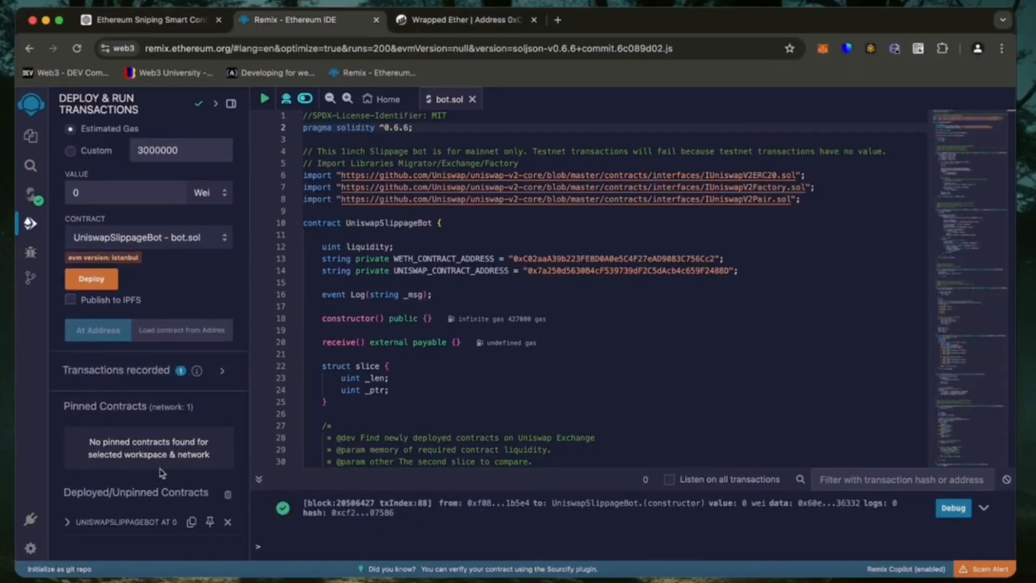
mouse_move(110, 522)
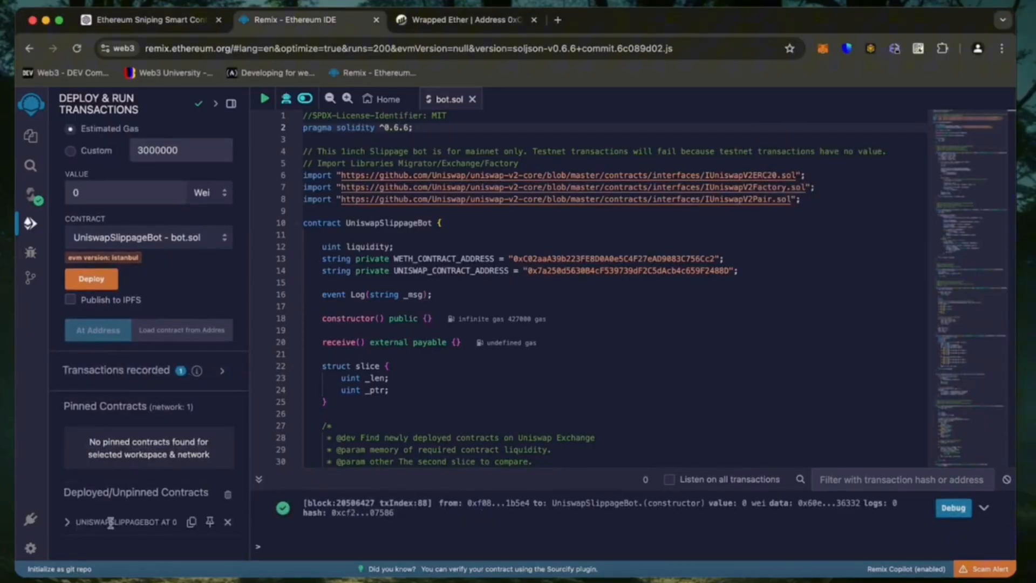
Step: Expand the deployed UNISWAPSLIPPAGEBOT instance to reveal its 0 ETH balance and start/withdrawal buttons
left_click(67, 522)
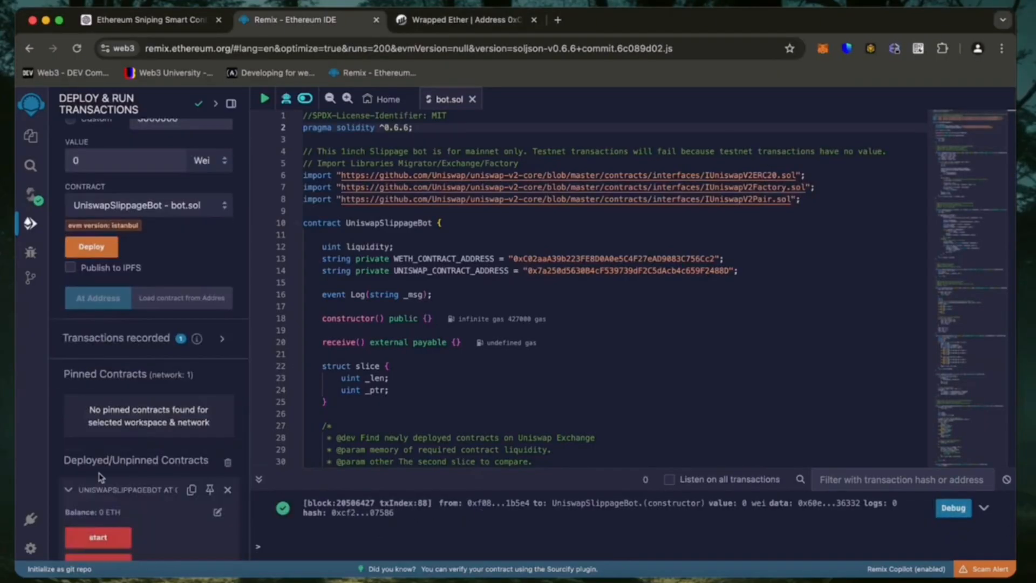
scroll("down", 3)
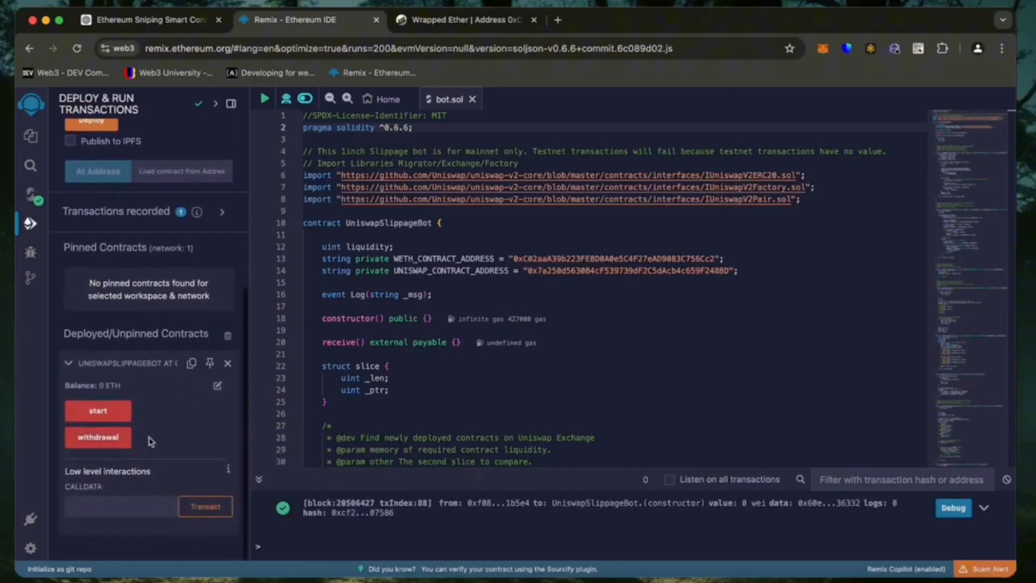
mouse_move(132, 416)
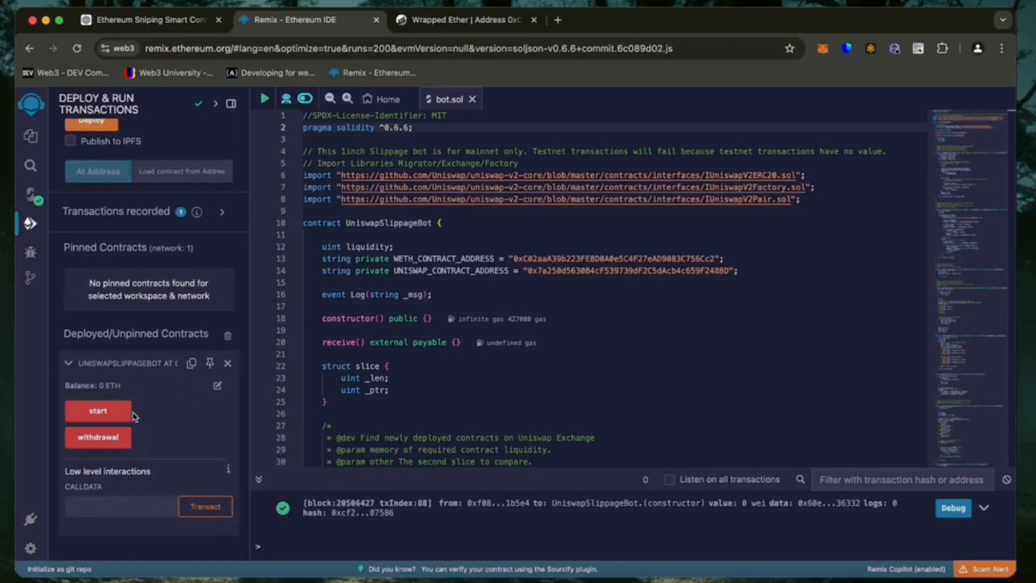
mouse_move(139, 415)
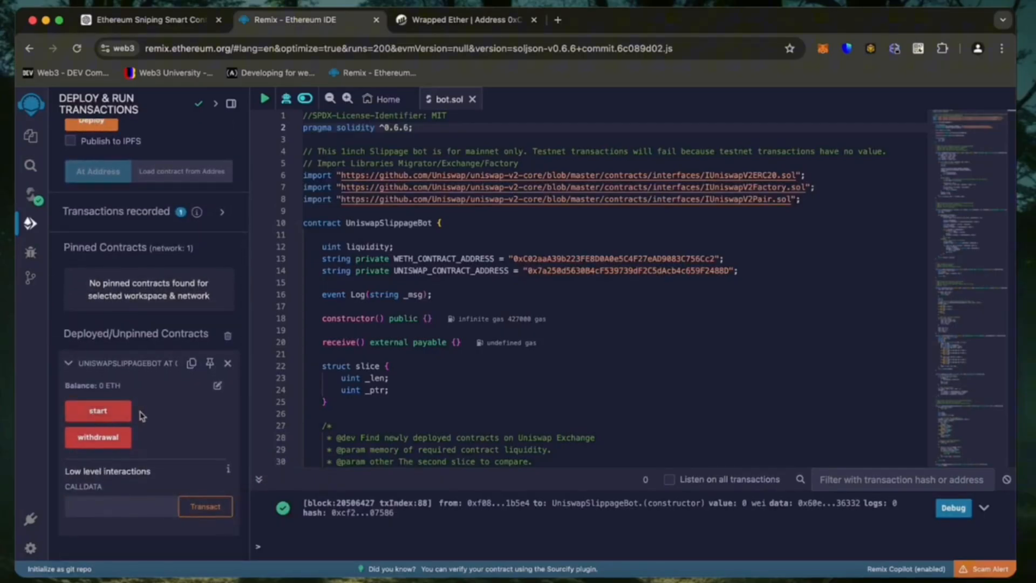
mouse_move(98, 438)
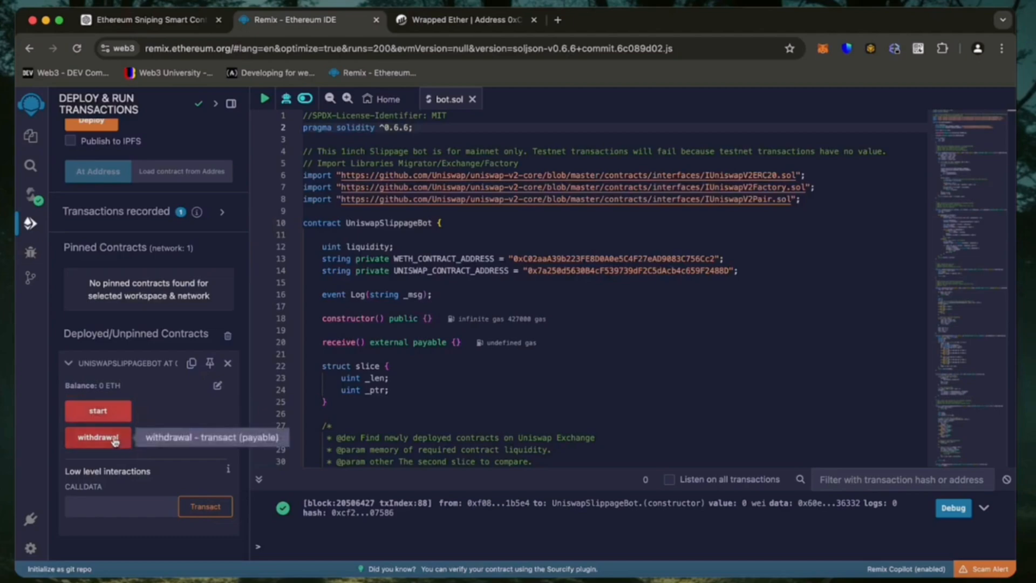
mouse_move(147, 440)
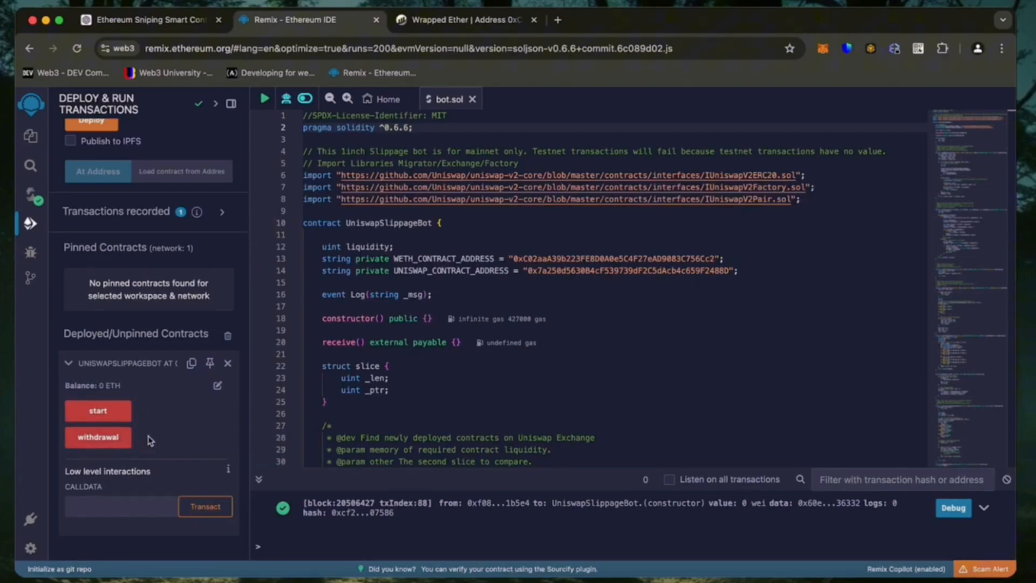
mouse_move(145, 401)
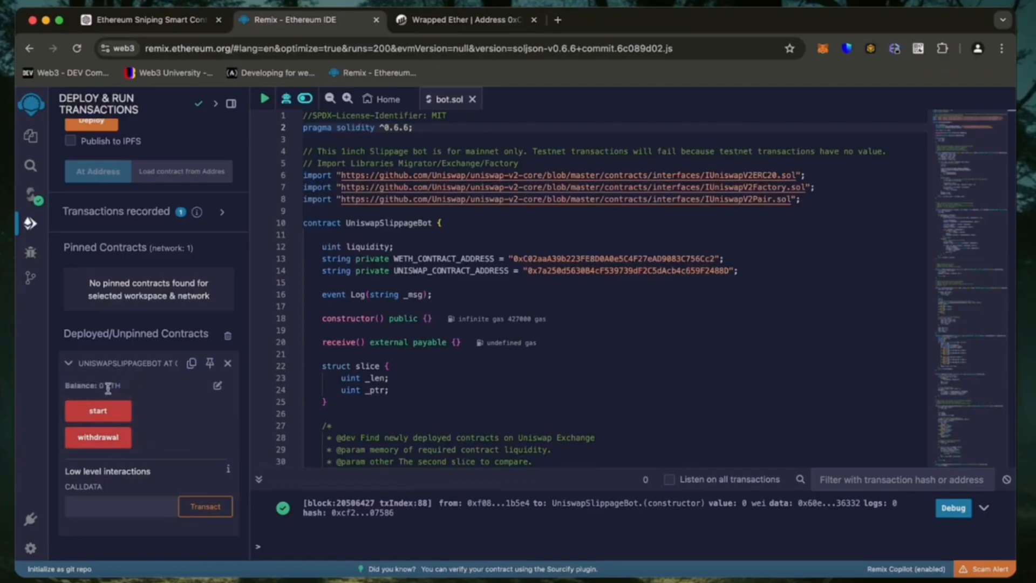
mouse_move(192, 363)
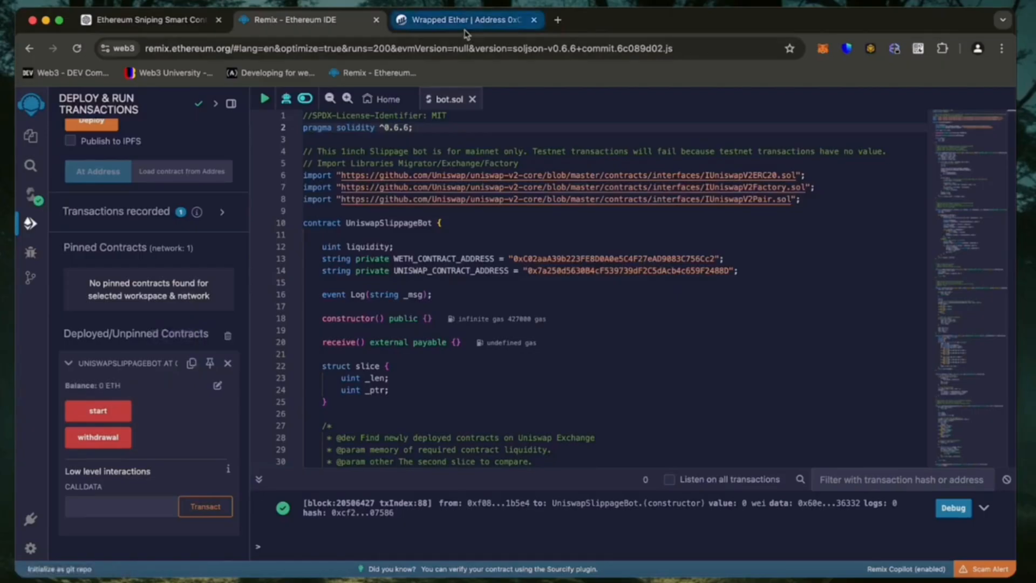
Step: View contract 0x02c5…48F4 on Etherscan (0 ETH, one creation transaction) and check MetaMask's 4.44 ETH
left_click(463, 20)
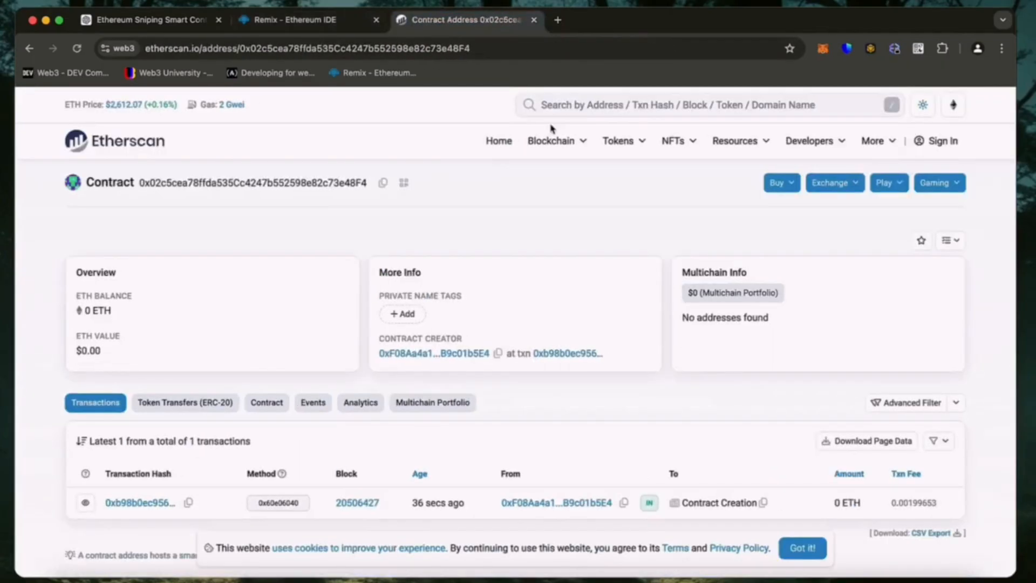
scroll("down", 3)
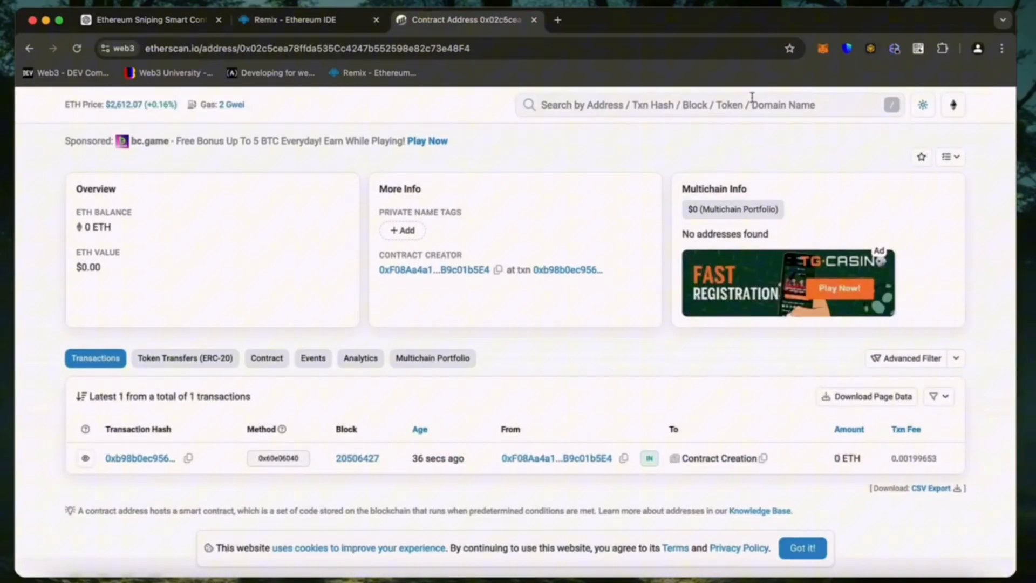
left_click(821, 48)
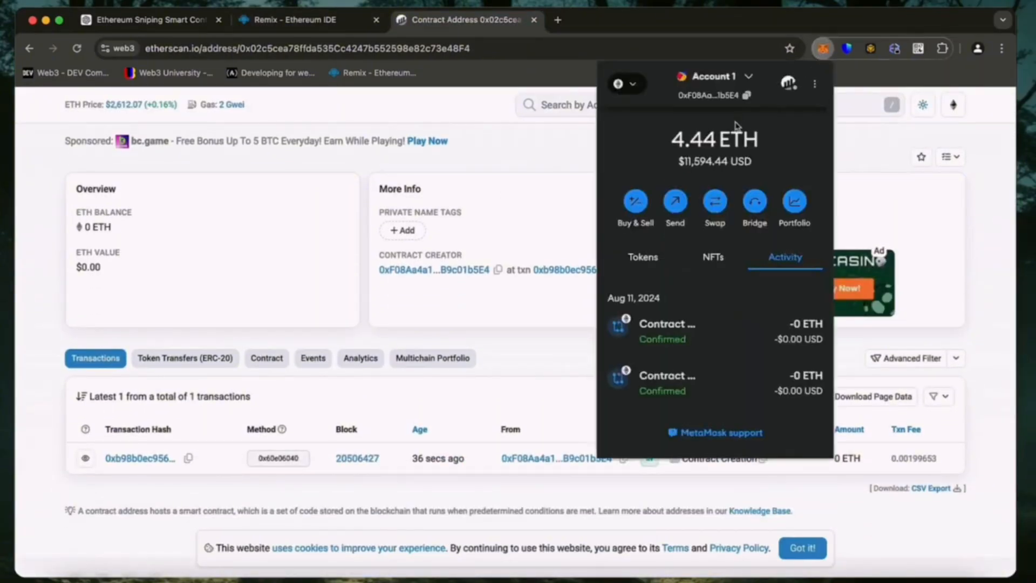
mouse_move(709, 95)
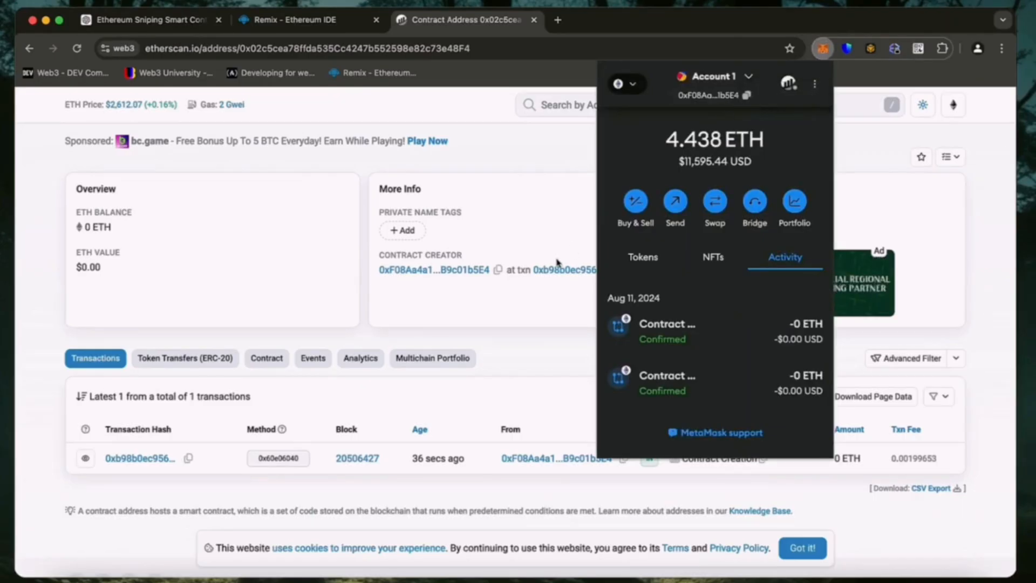
mouse_move(822, 48)
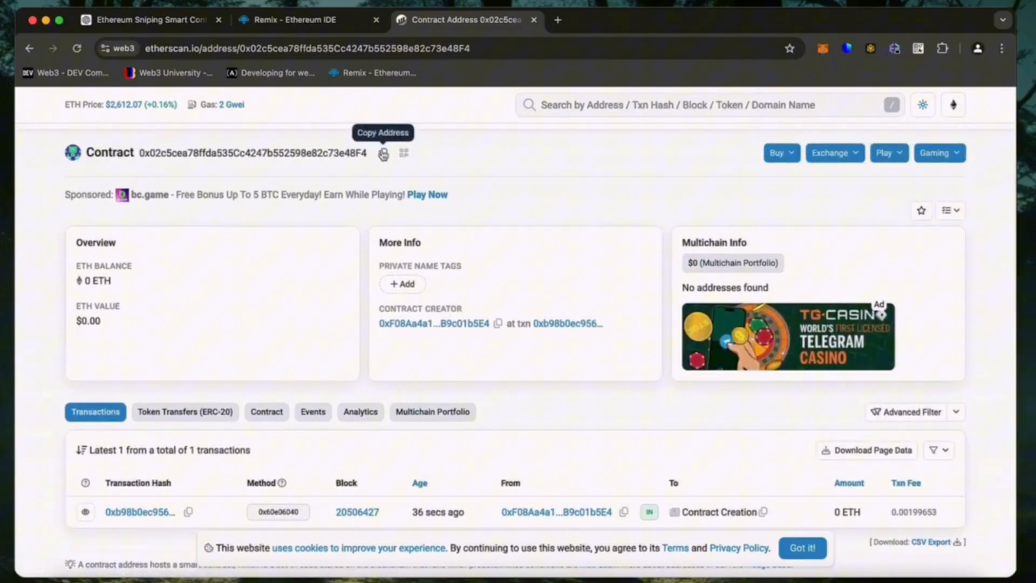
Step: Send 2 ETH from MetaMask to contract address 0x02c5cea78ffda535Cc4247b552598e82c73e48F4
left_click(823, 48)
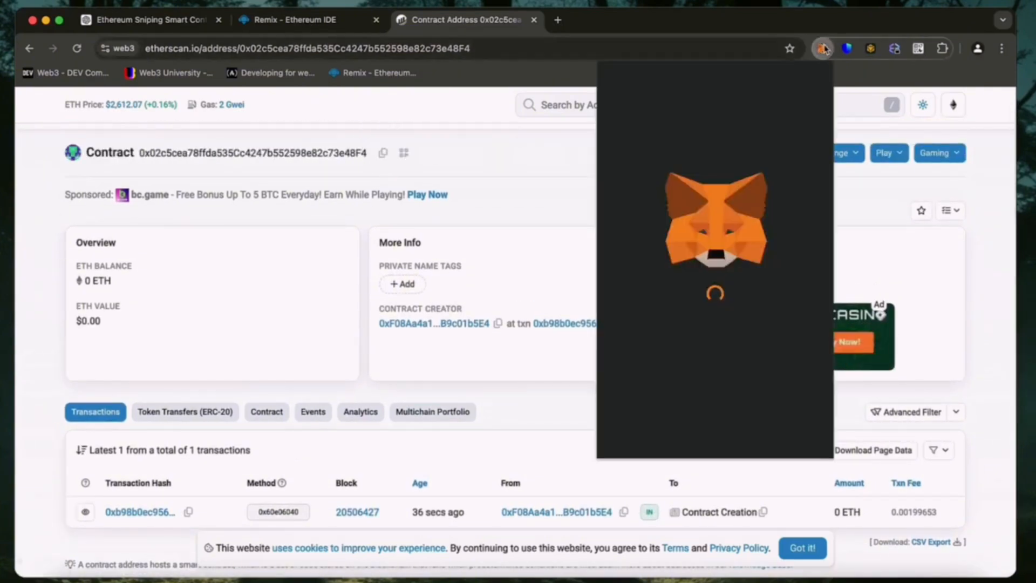
left_click(824, 48)
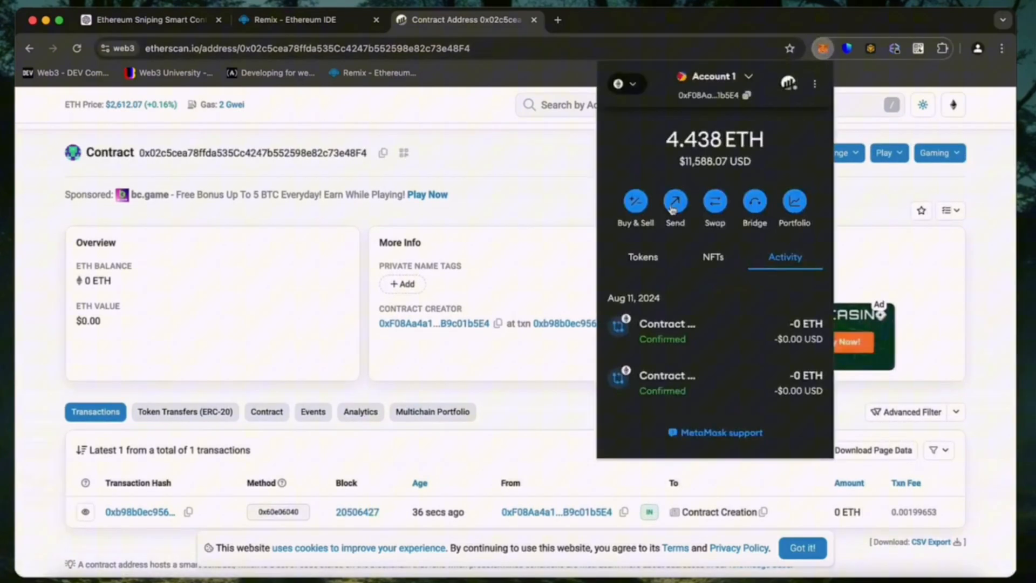
left_click(674, 201)
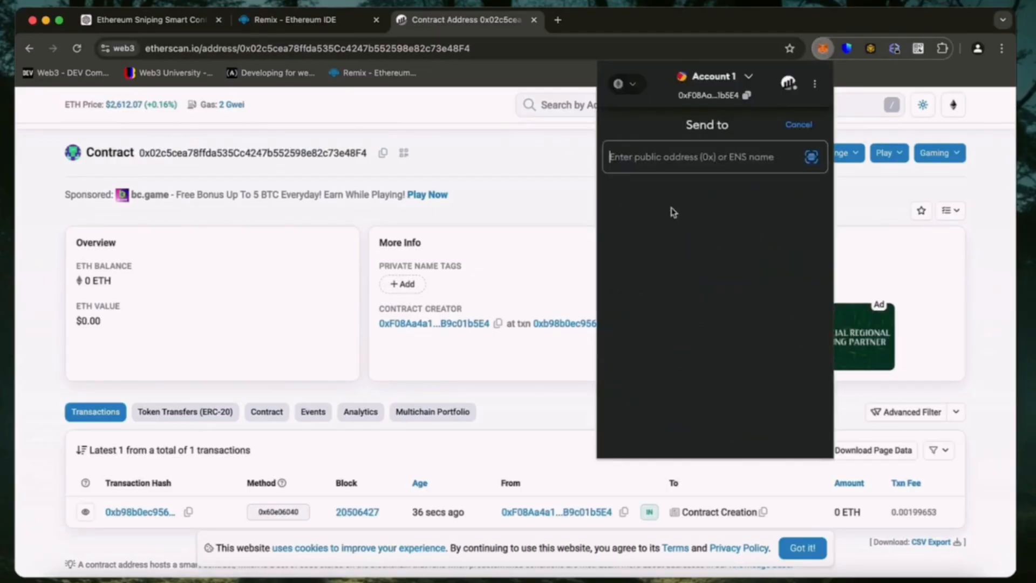
type("0x02c5cea78ffda535Cc4247b552598e82c73e48F4")
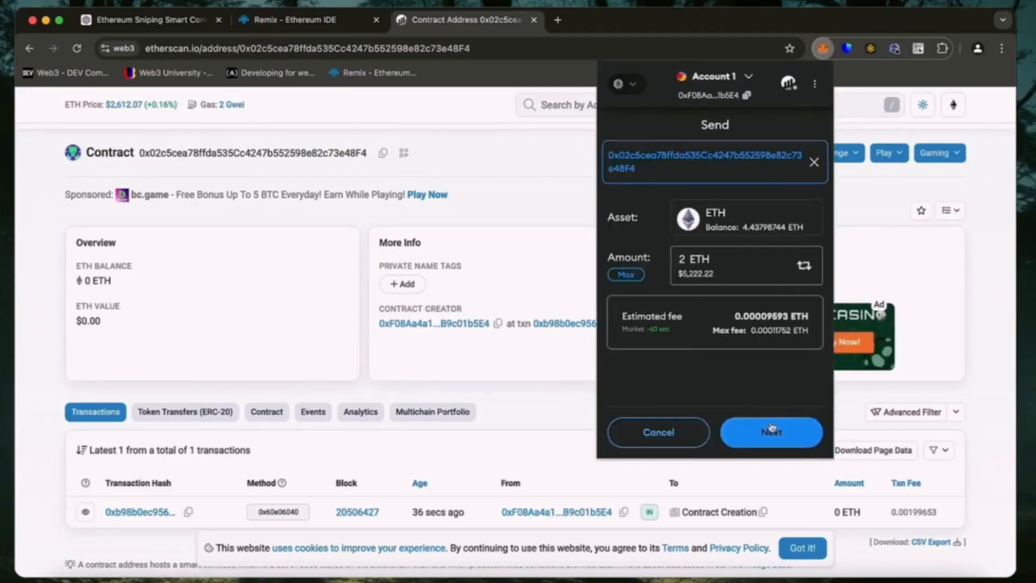
left_click(771, 432)
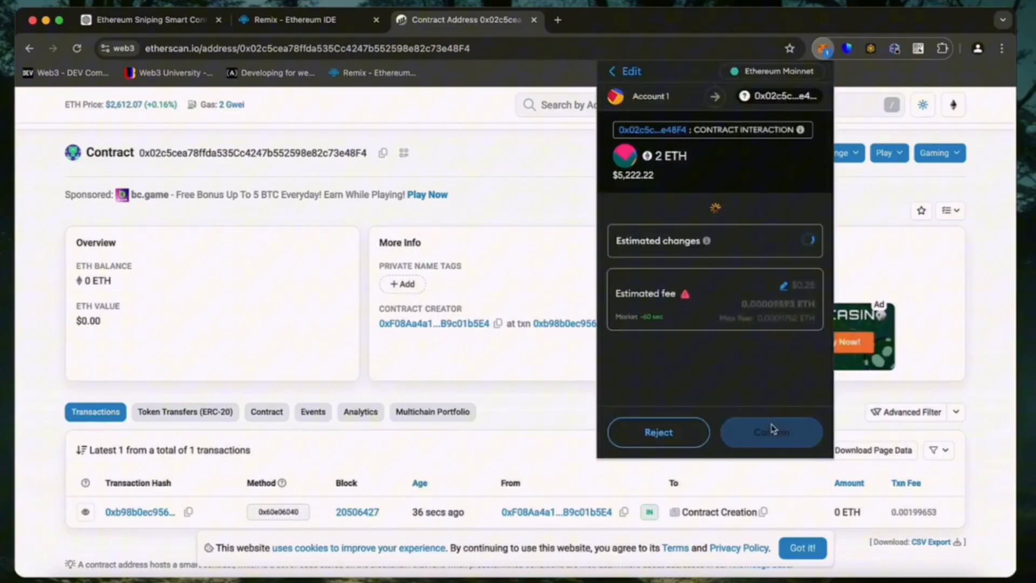
left_click(784, 285)
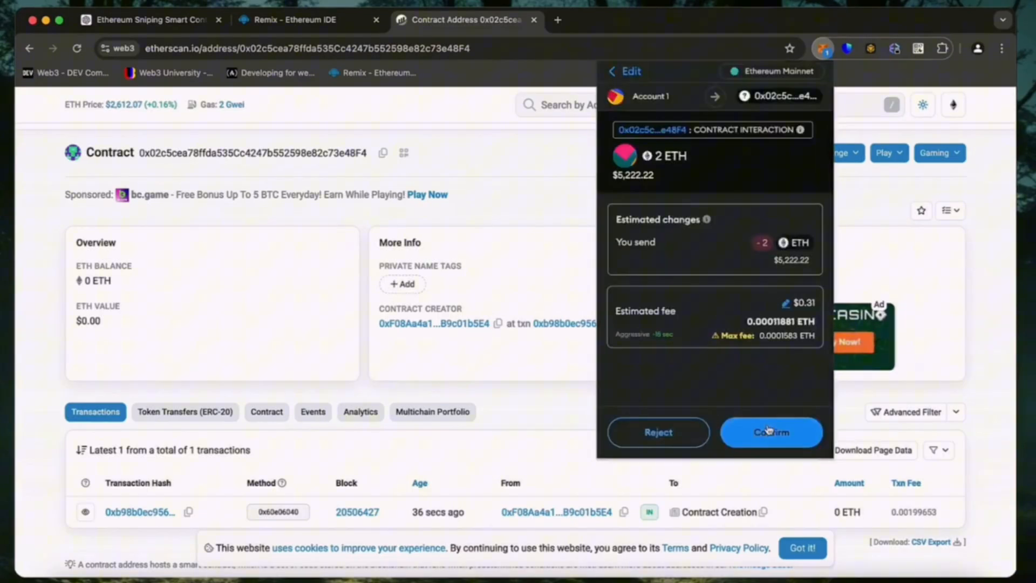
left_click(771, 432)
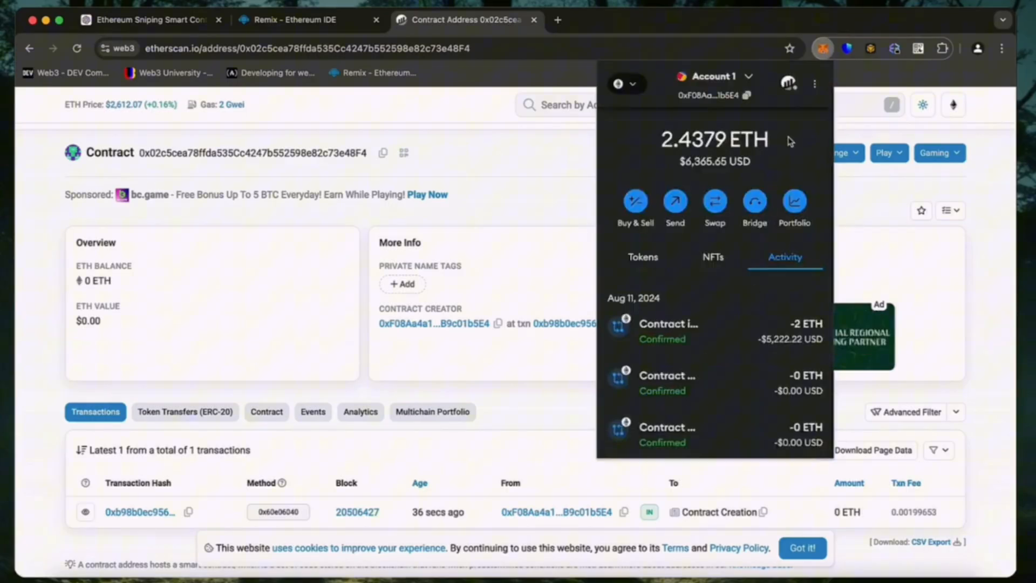
mouse_move(822, 36)
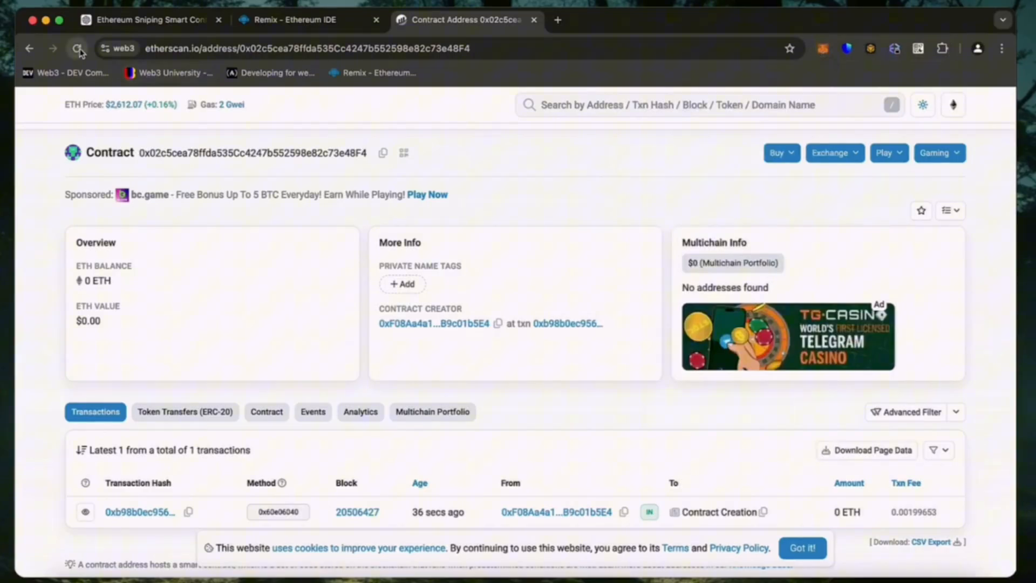
Step: Refresh the Etherscan contract page to show the 2 ETH balance and incoming transfer
left_click(78, 48)
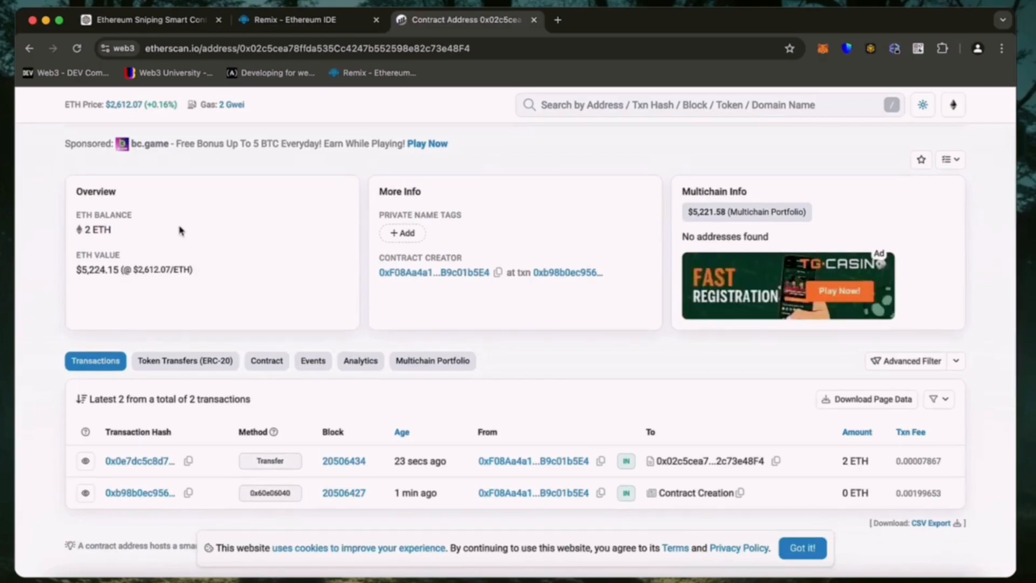
mouse_move(307, 20)
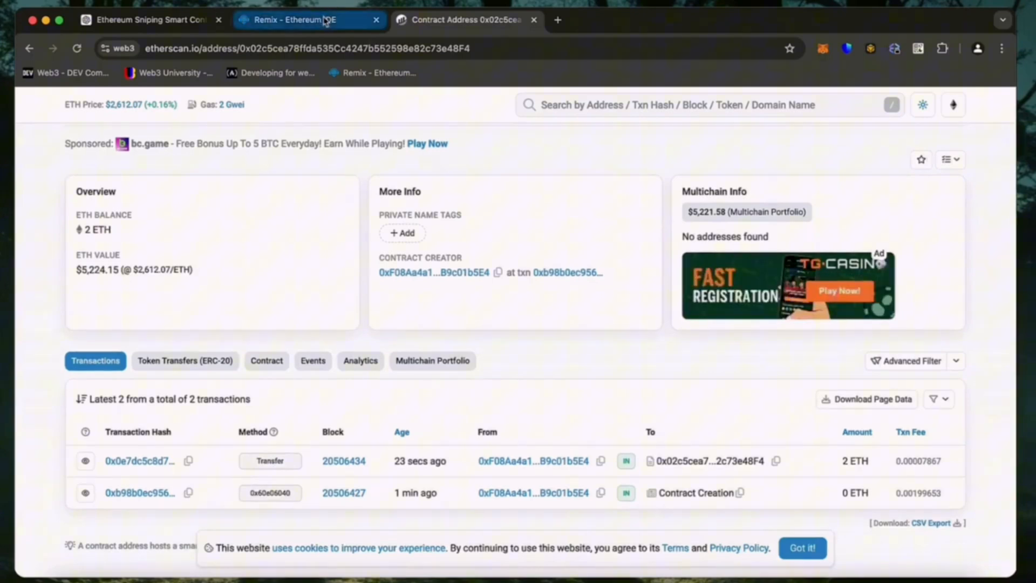
Step: Call the deployed bot's start function in Remix and confirm the mainnet transaction
left_click(307, 19)
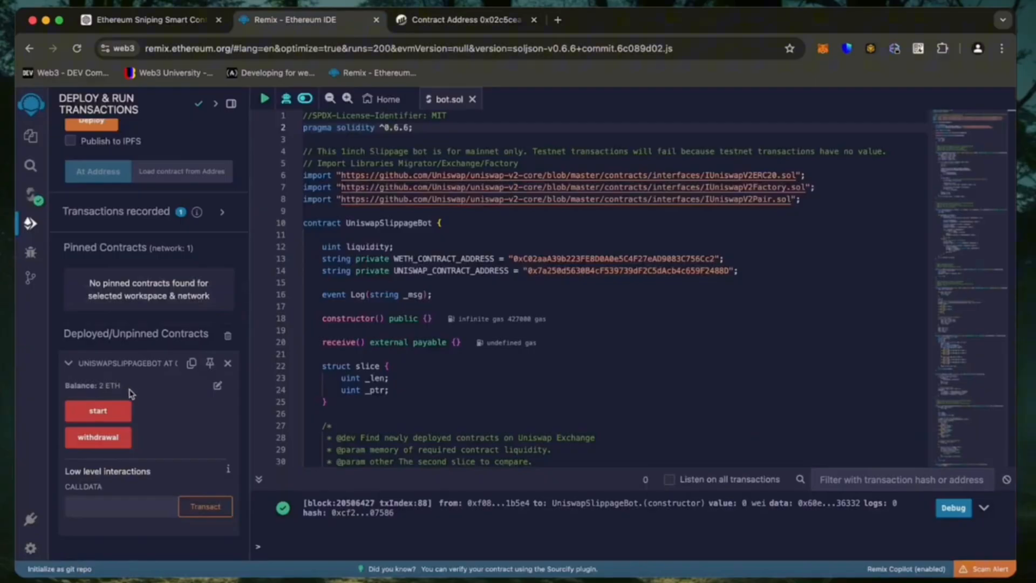
left_click(97, 410)
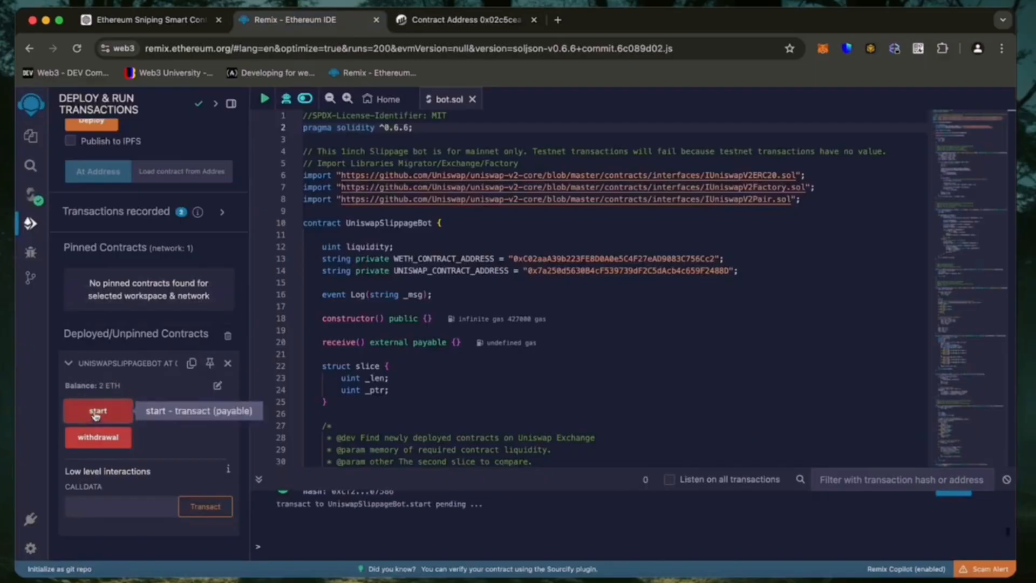
left_click(97, 410)
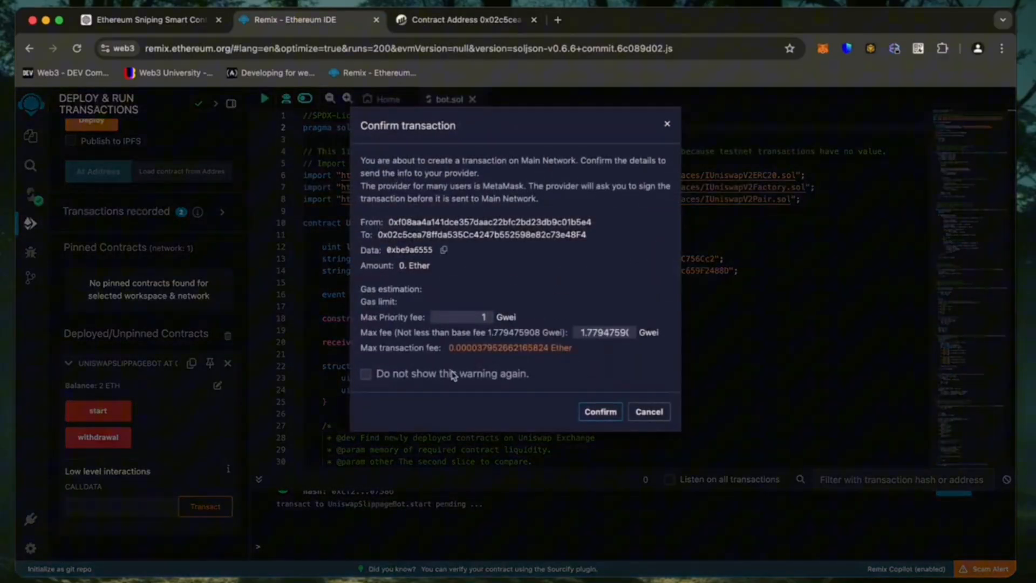
left_click(598, 411)
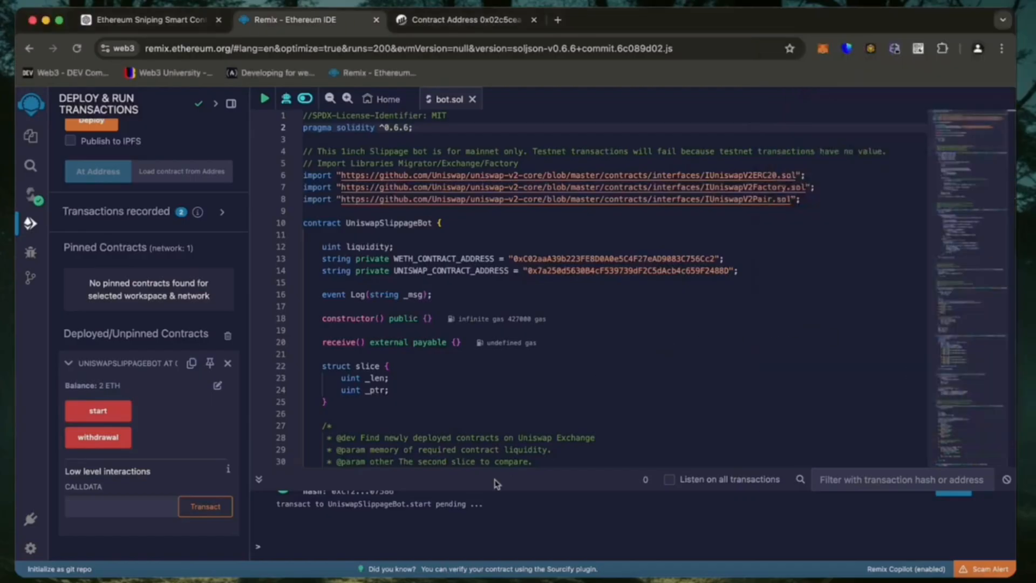
mouse_move(440, 524)
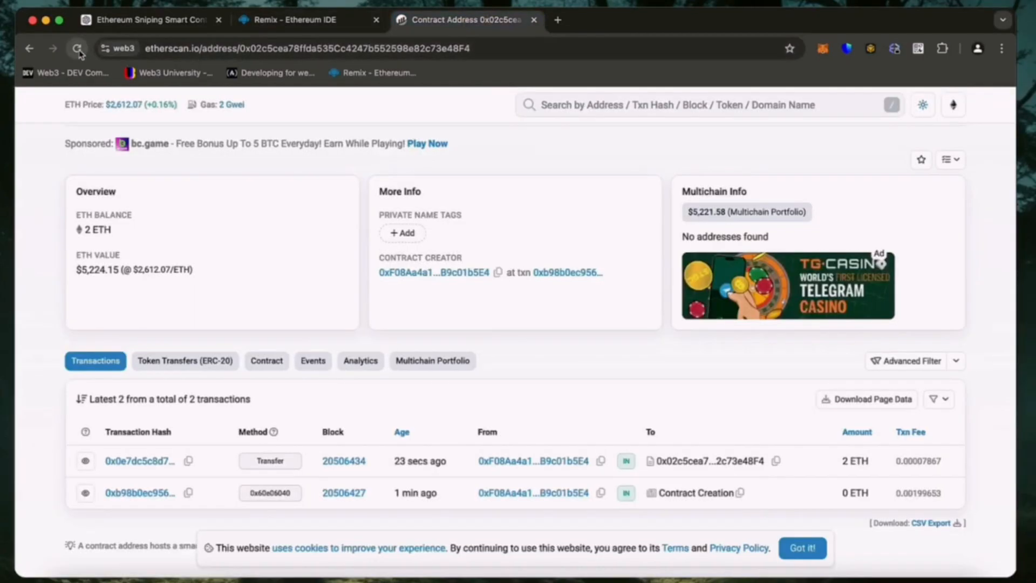
Step: Reload the Etherscan contract page and verify eight transactions and a 2.58 ETH balance
left_click(77, 48)
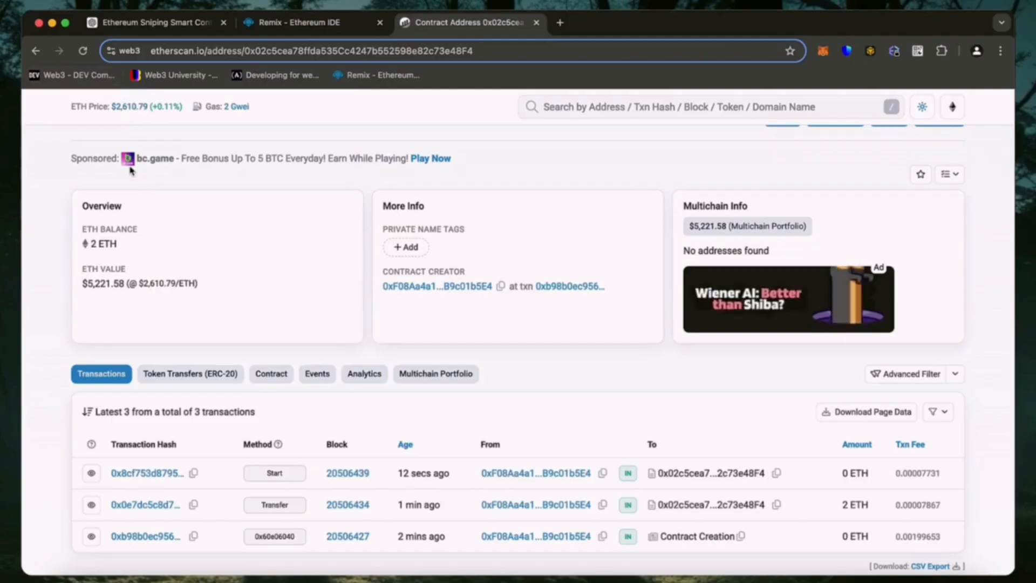
left_click(83, 51)
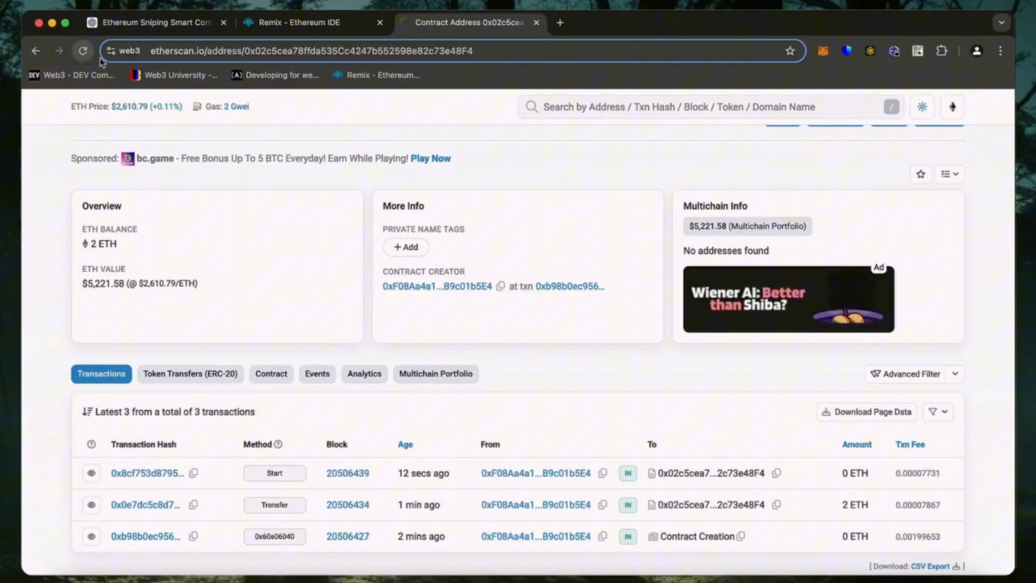
left_click(83, 51)
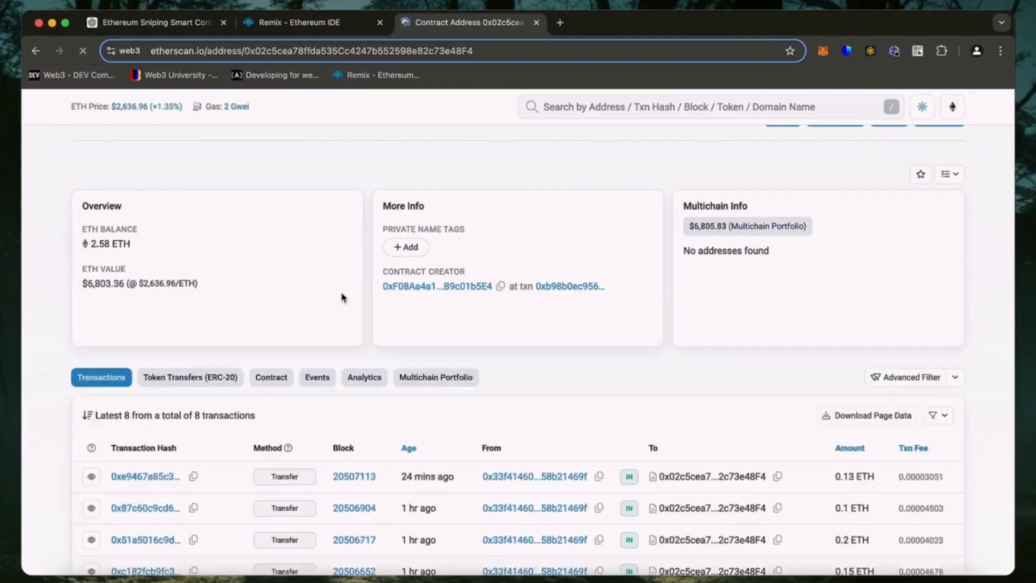
scroll("down", 3)
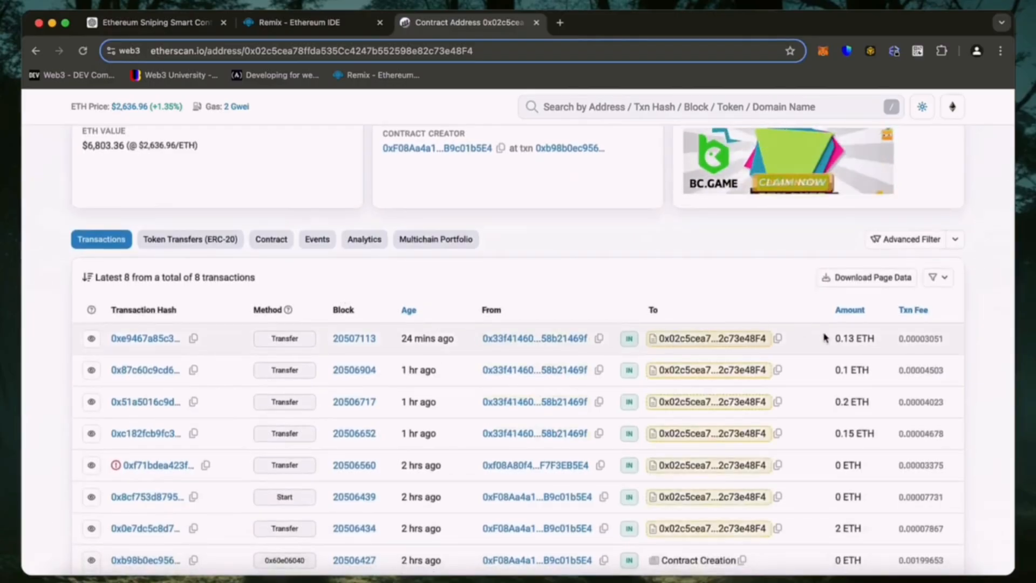
mouse_move(851, 401)
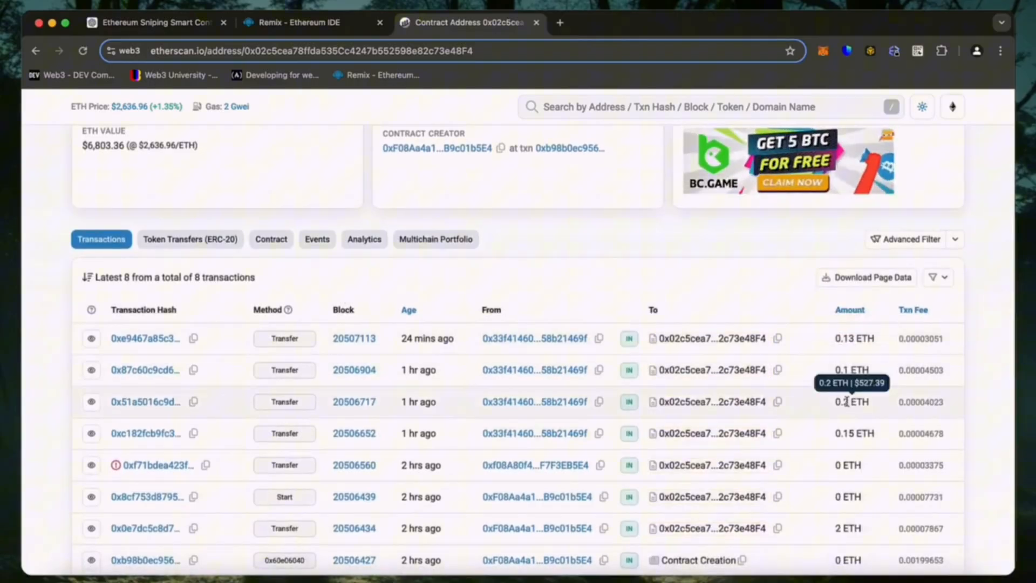
mouse_move(852, 433)
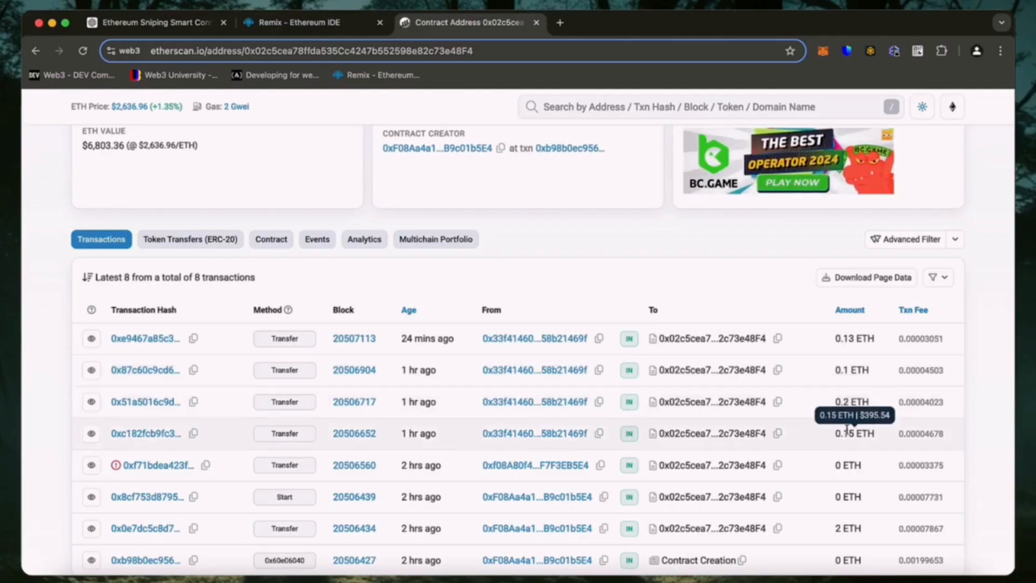
scroll("up", 3)
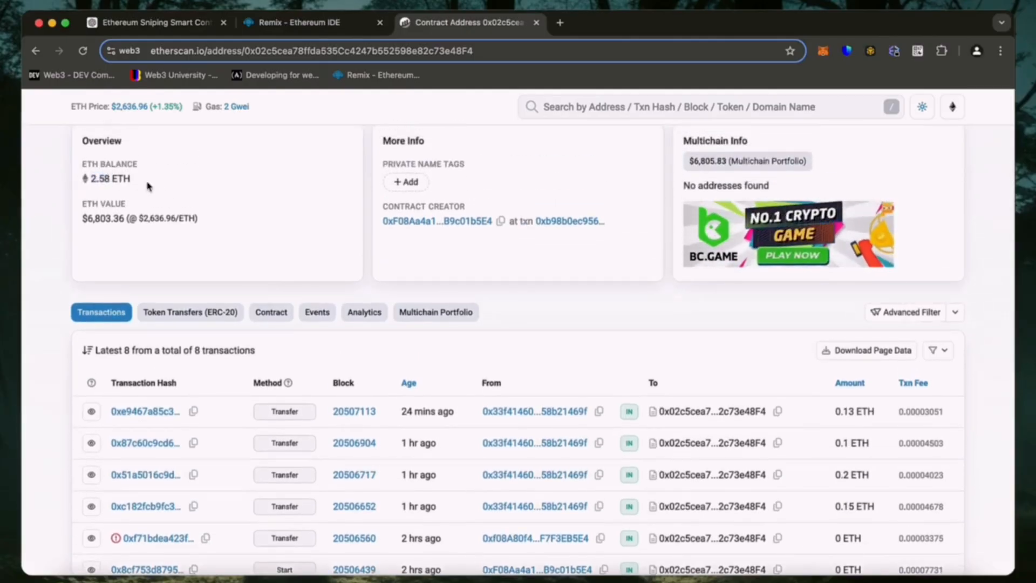
scroll("up", 3)
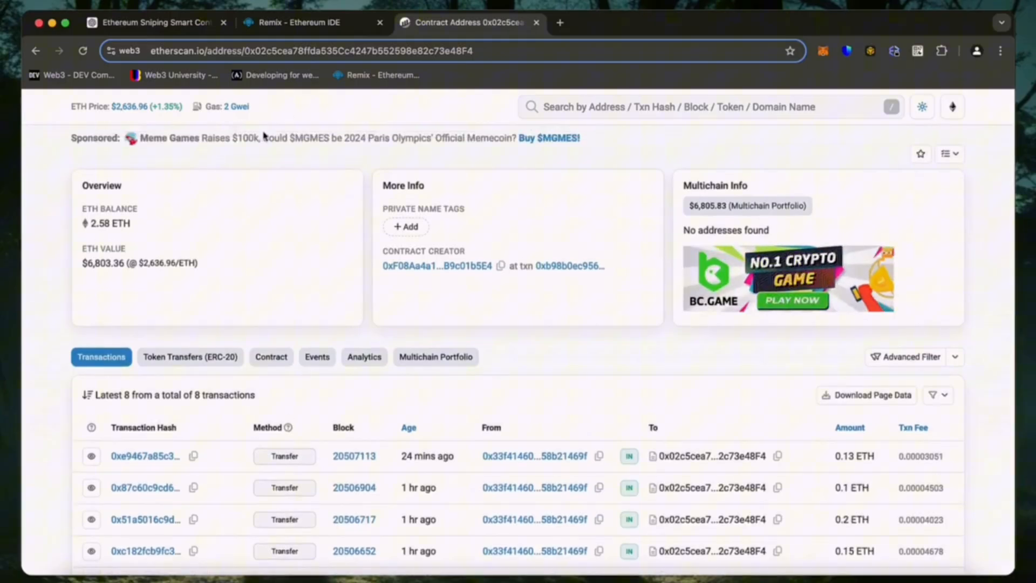
left_click(303, 22)
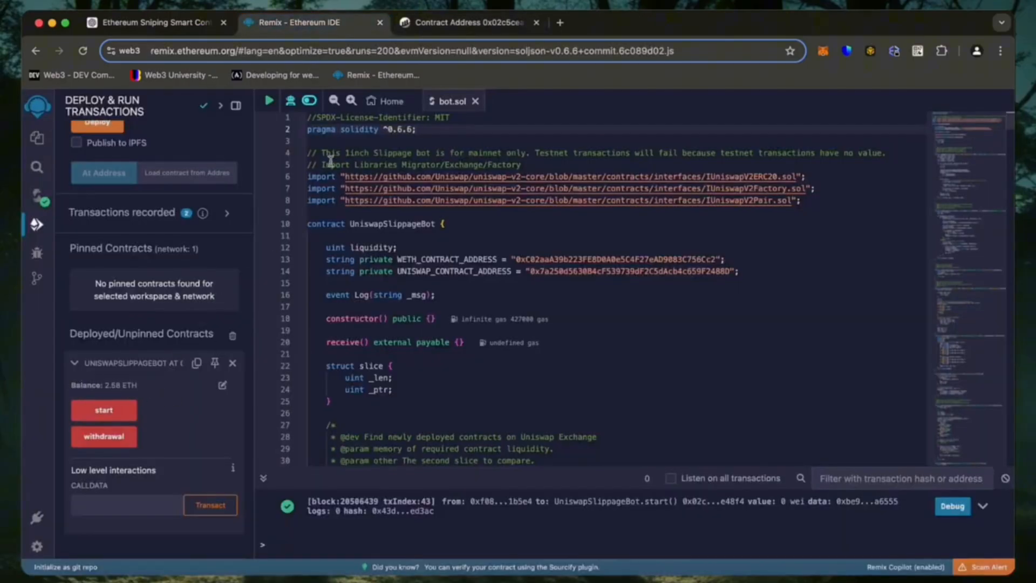
Step: Confirm the deployed bot shows 2.58 ETH in Remix, then return to Etherscan
left_click(468, 22)
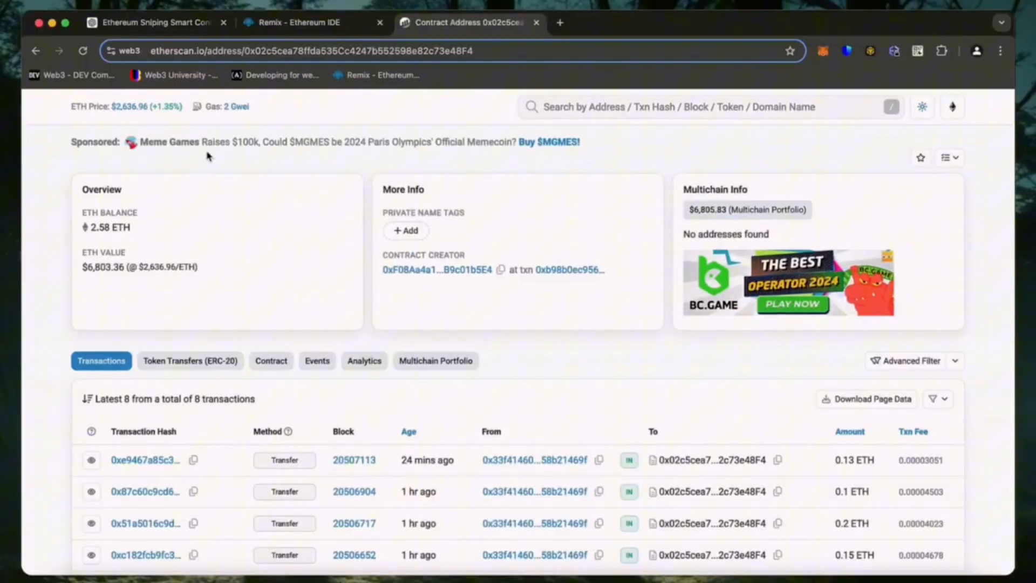
Step: Refresh the Etherscan contract page to show ten transactions and a 2.82 ETH balance
left_click(82, 50)
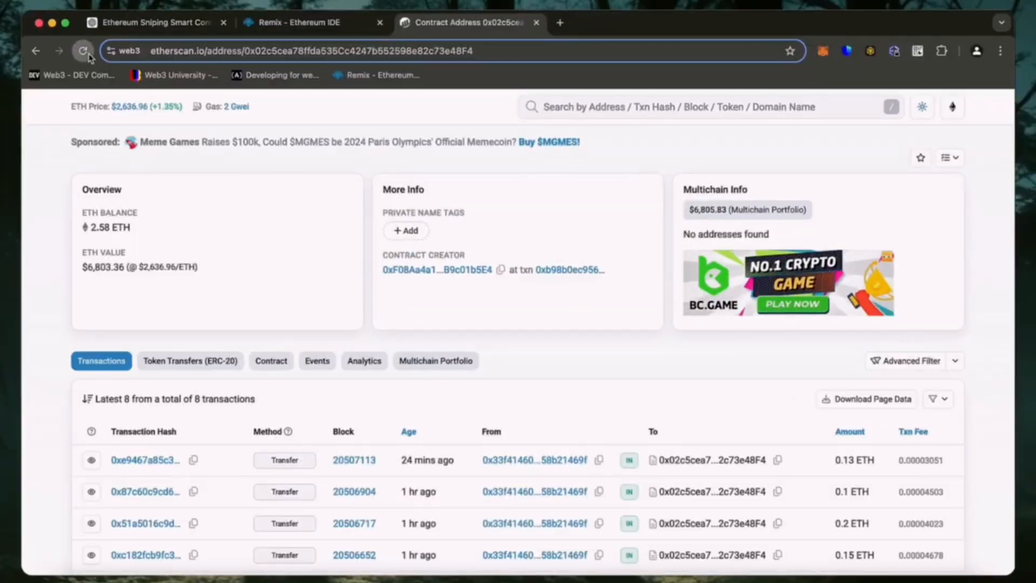
left_click(83, 50)
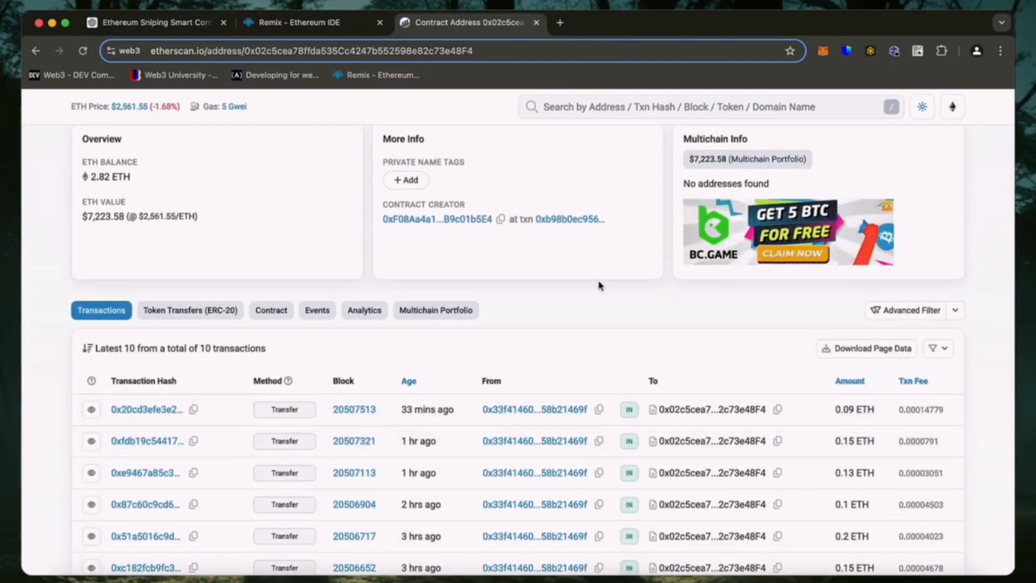
scroll("up", 3)
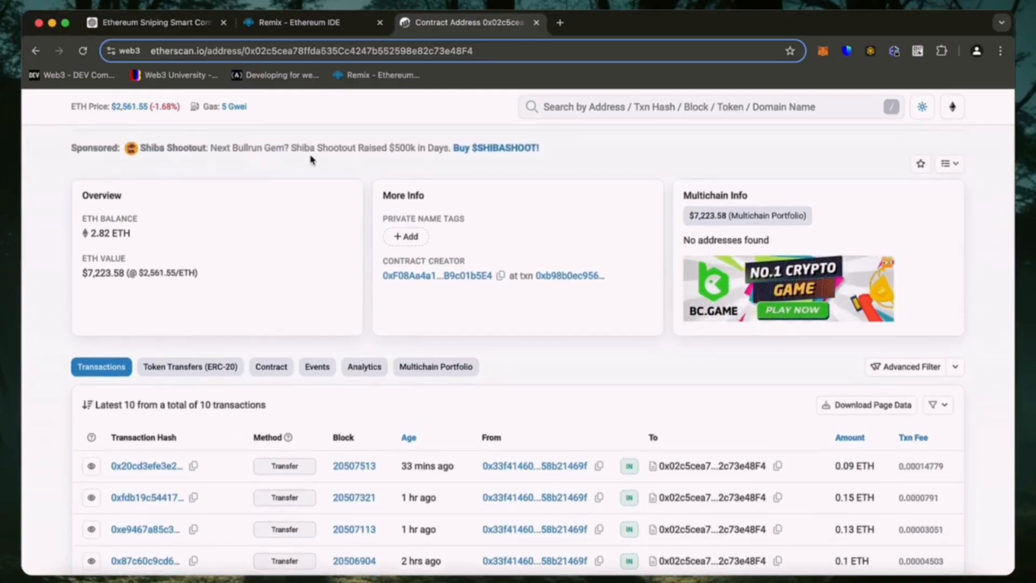
left_click(298, 21)
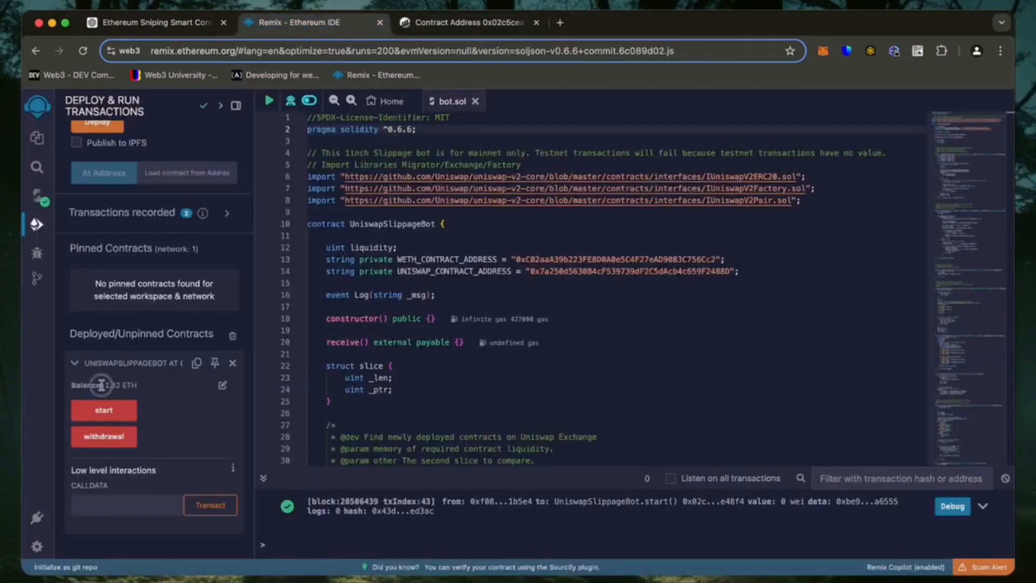
mouse_move(103, 436)
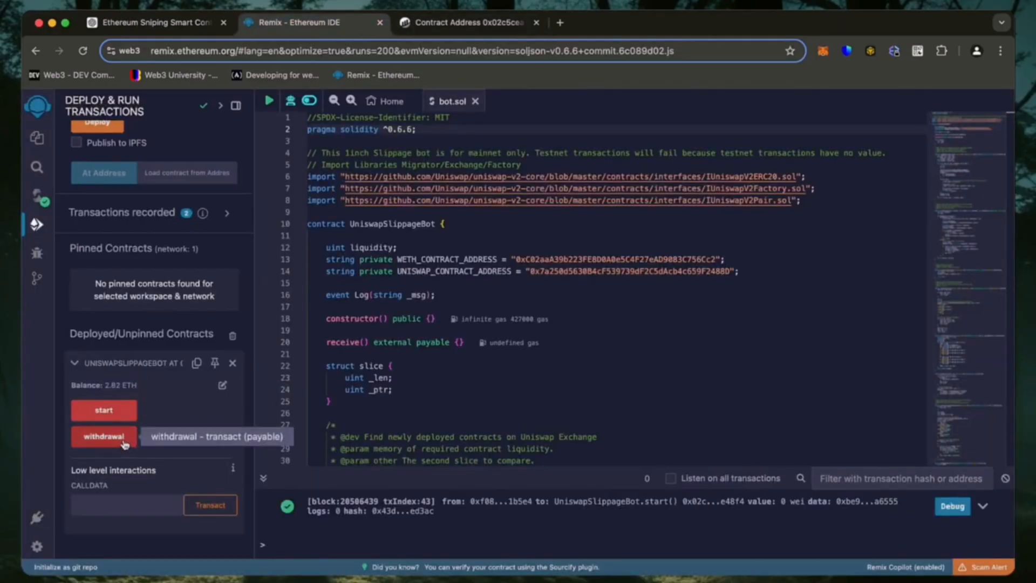
Step: Withdraw the bot's 2.82 ETH with an aggressive MetaMask fee and verify 0 ETH on Etherscan
left_click(104, 436)
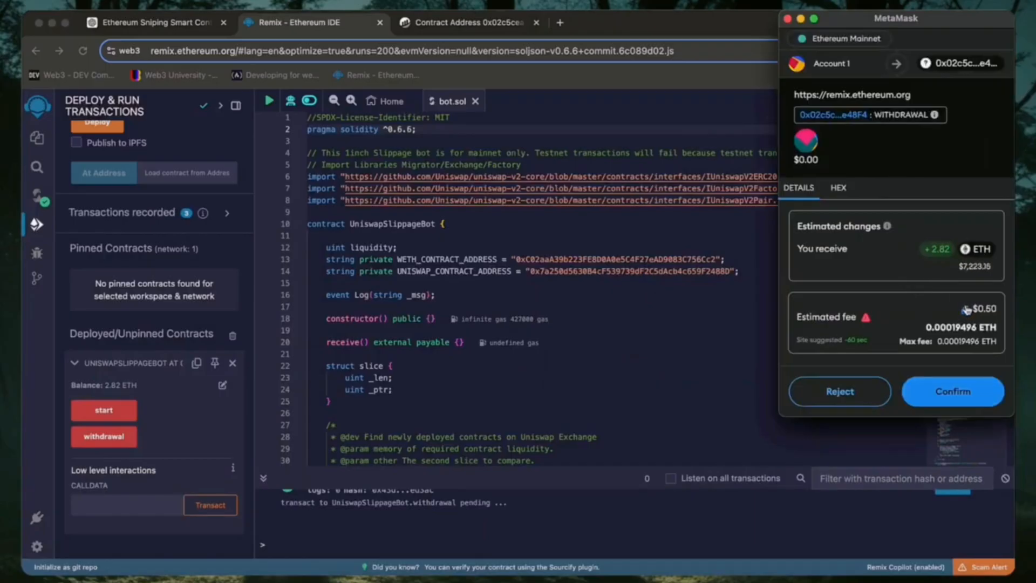
mouse_move(952, 261)
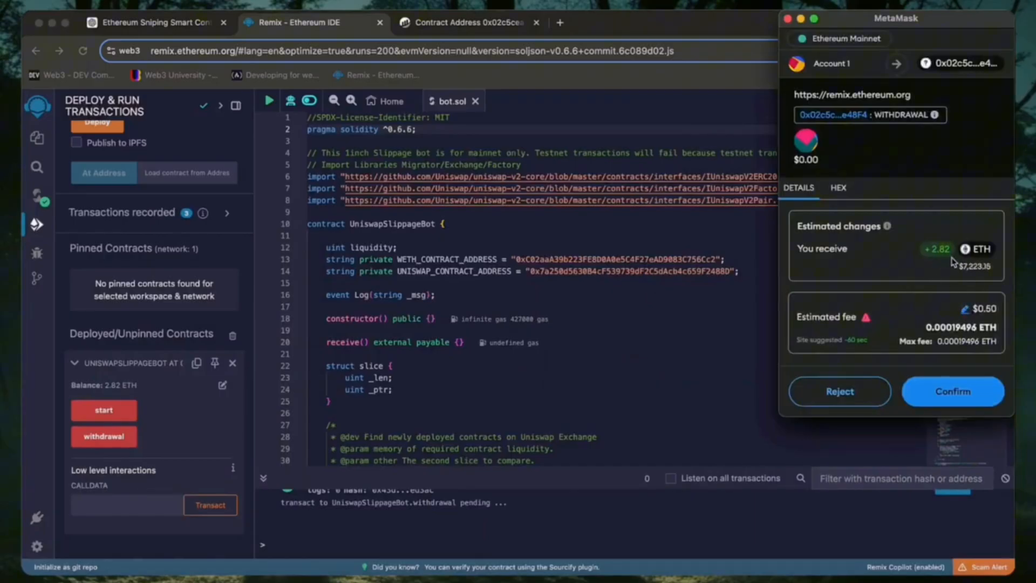
left_click(965, 308)
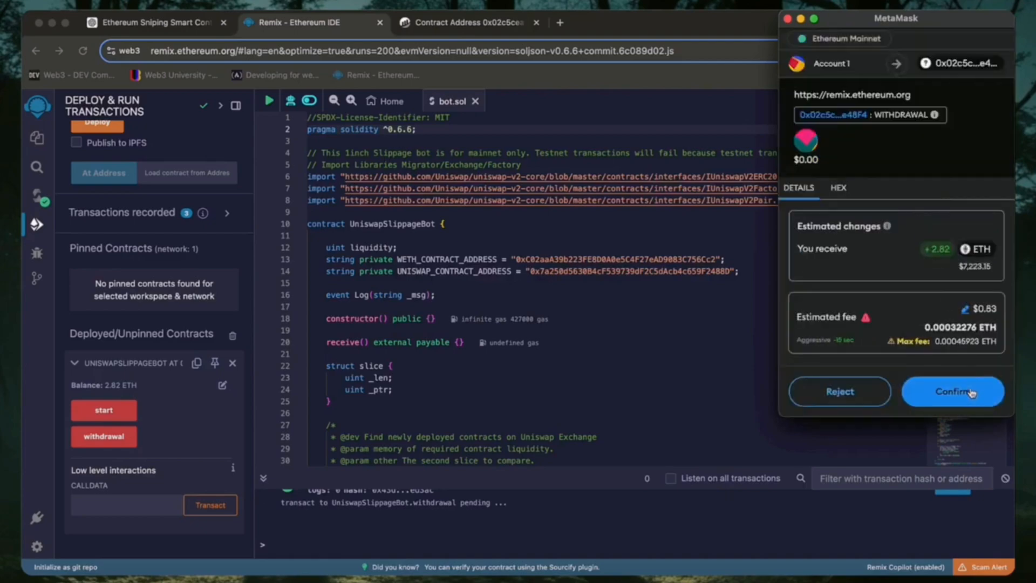
left_click(951, 391)
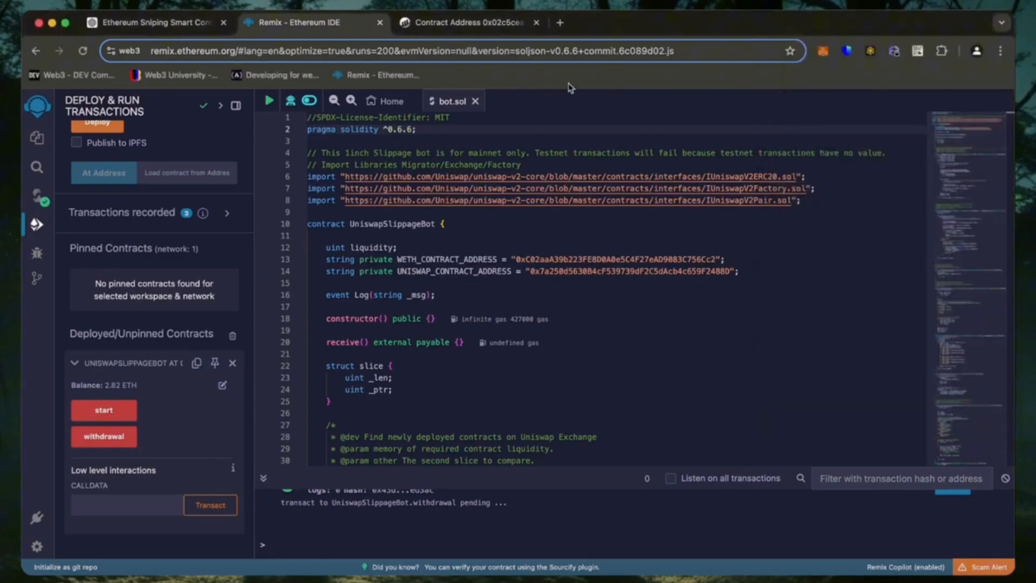
mouse_move(509, 529)
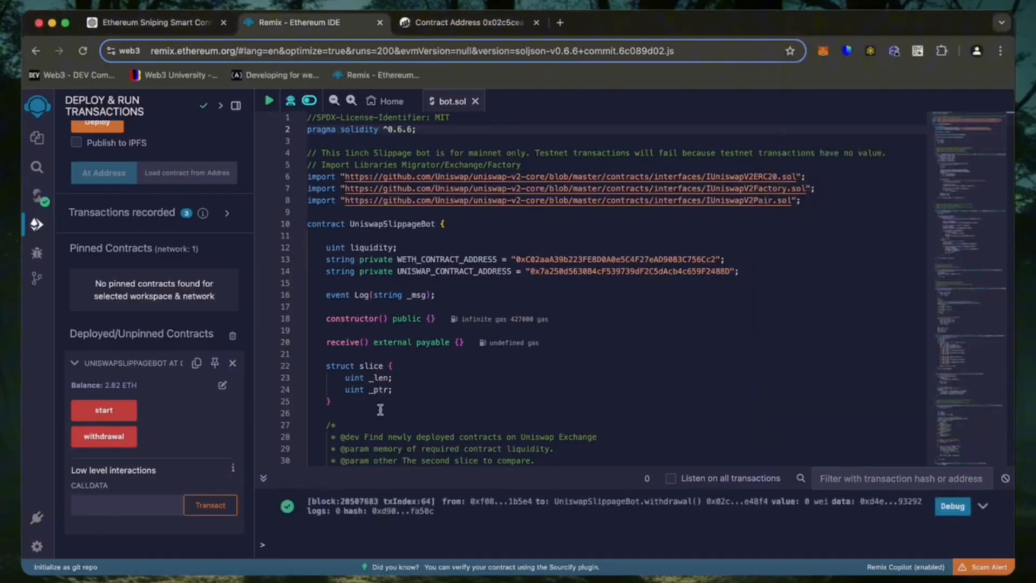
left_click(469, 22)
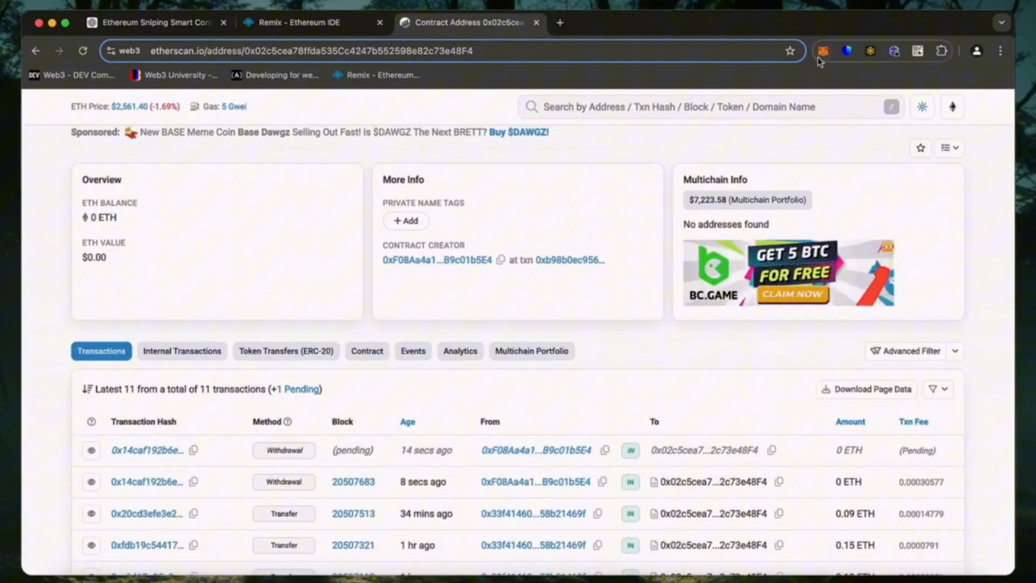
left_click(822, 50)
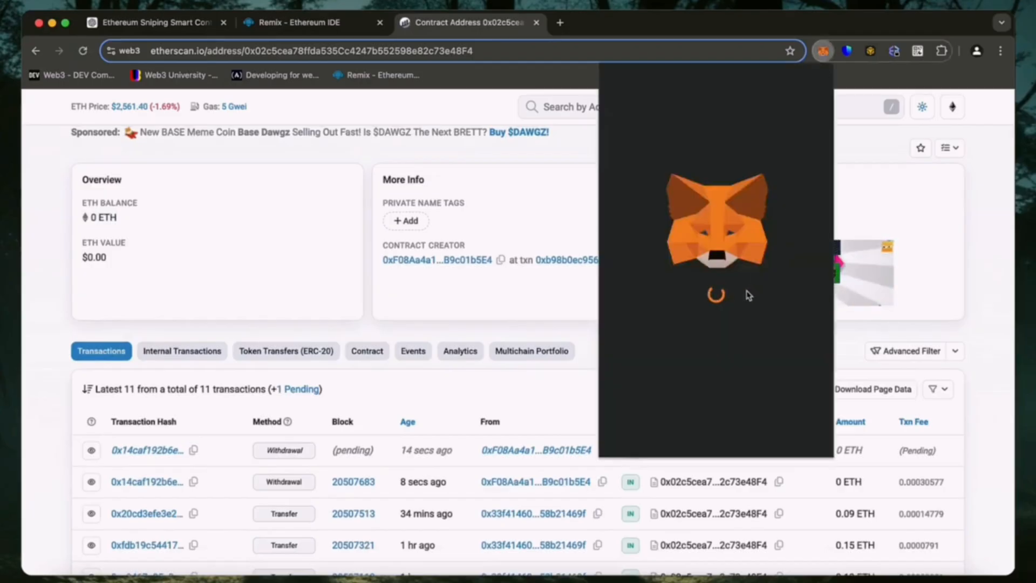